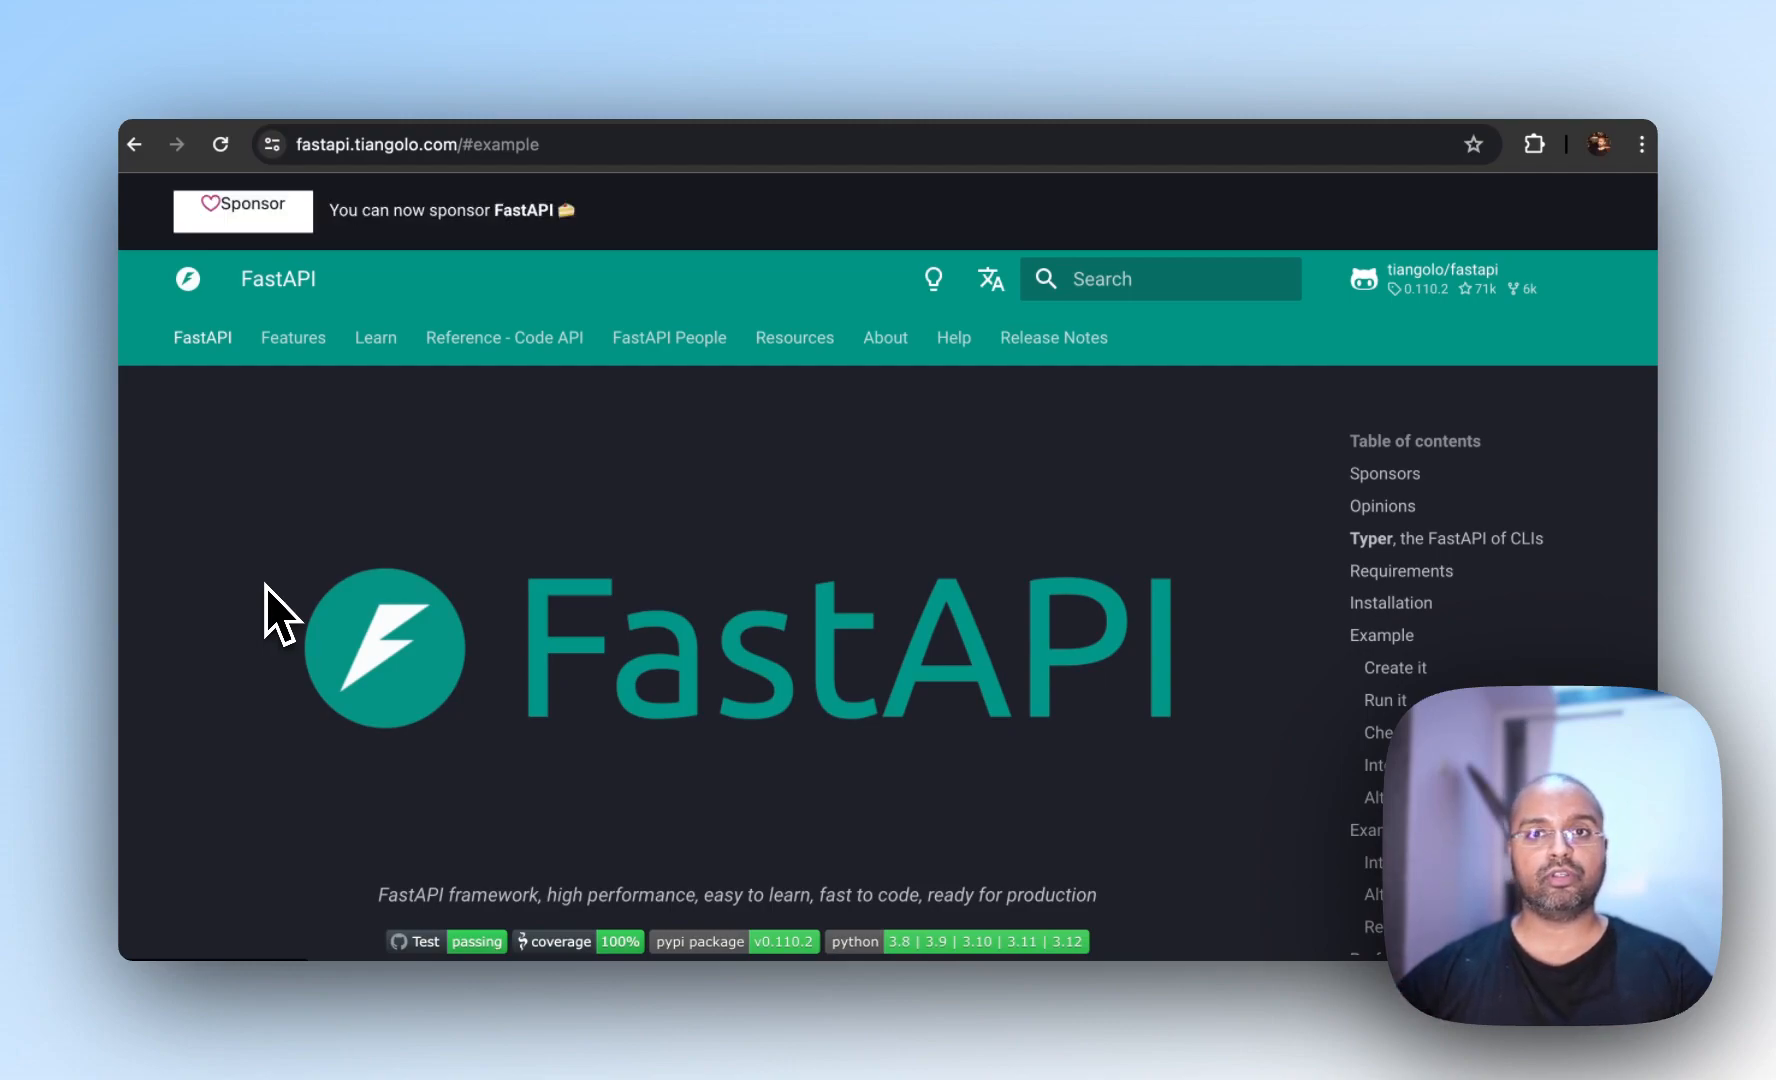
pyautogui.moveTo(328, 204)
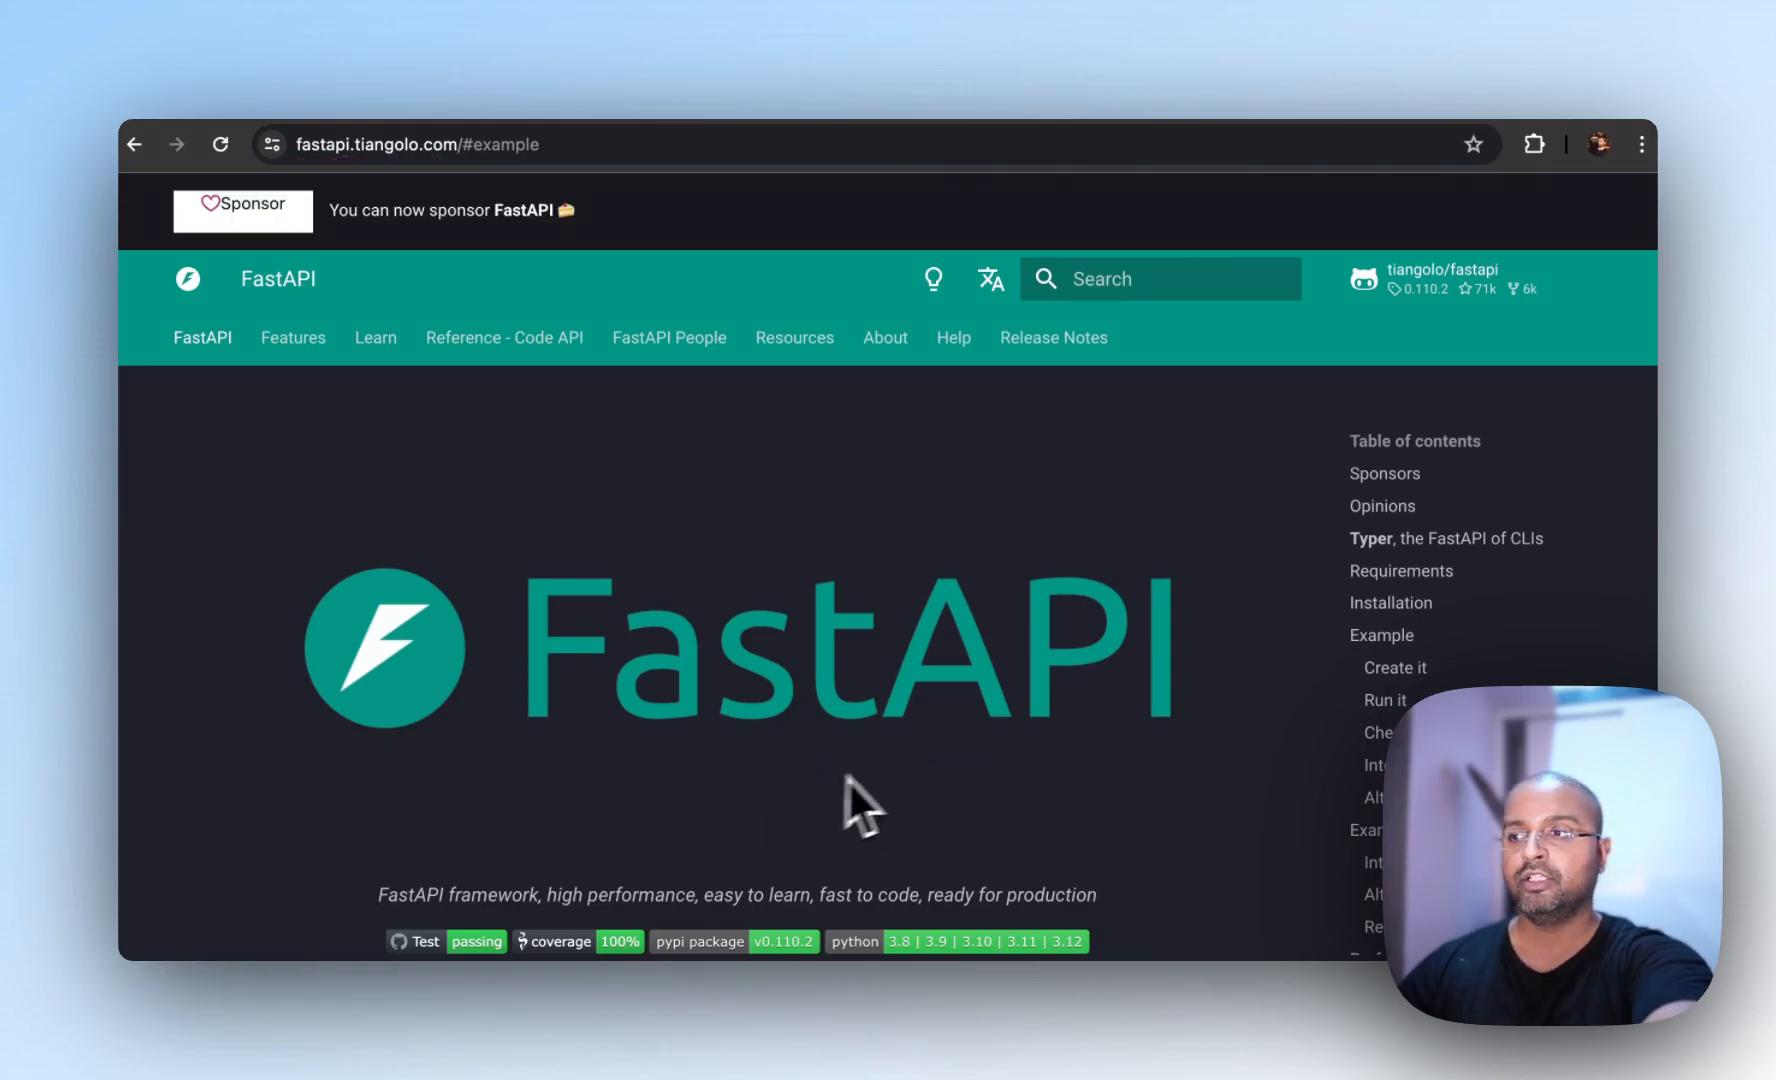
# Step: Scroll to Installation and select the 'pip install fastapi' command
pyautogui.scroll(-3)
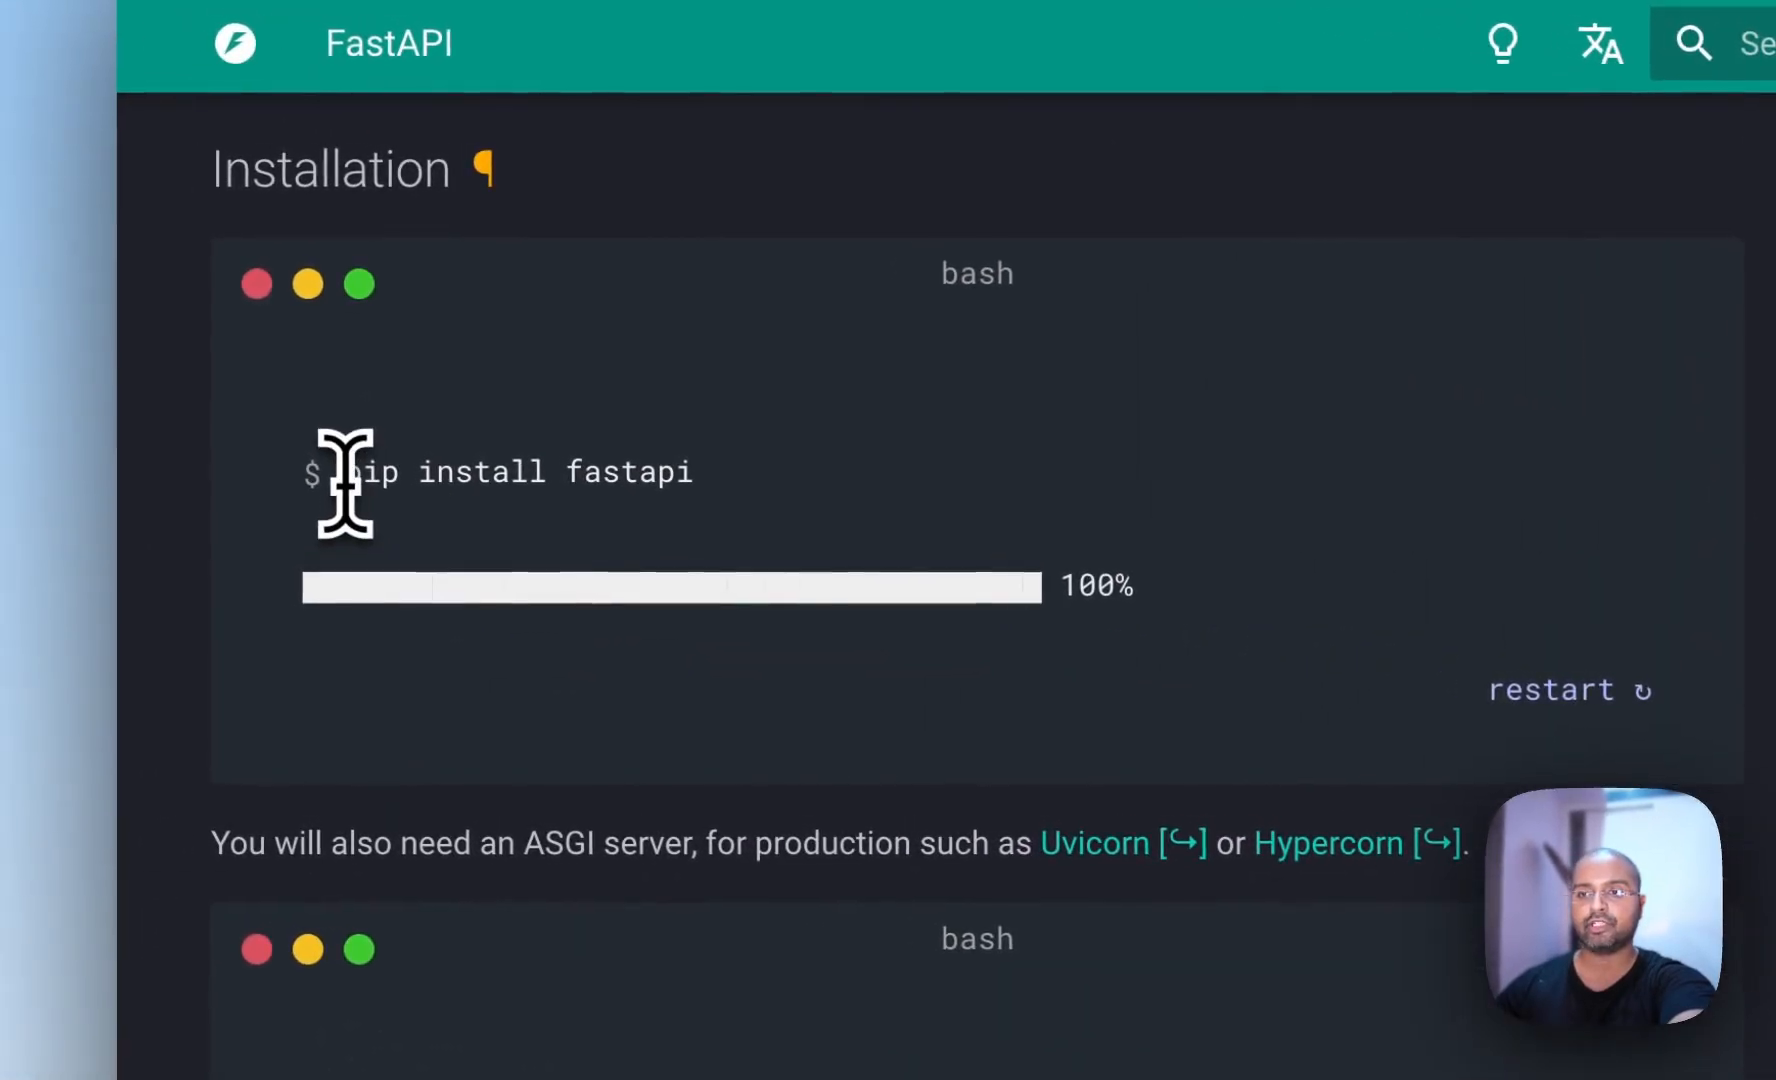
pyautogui.doubleClick(519, 472)
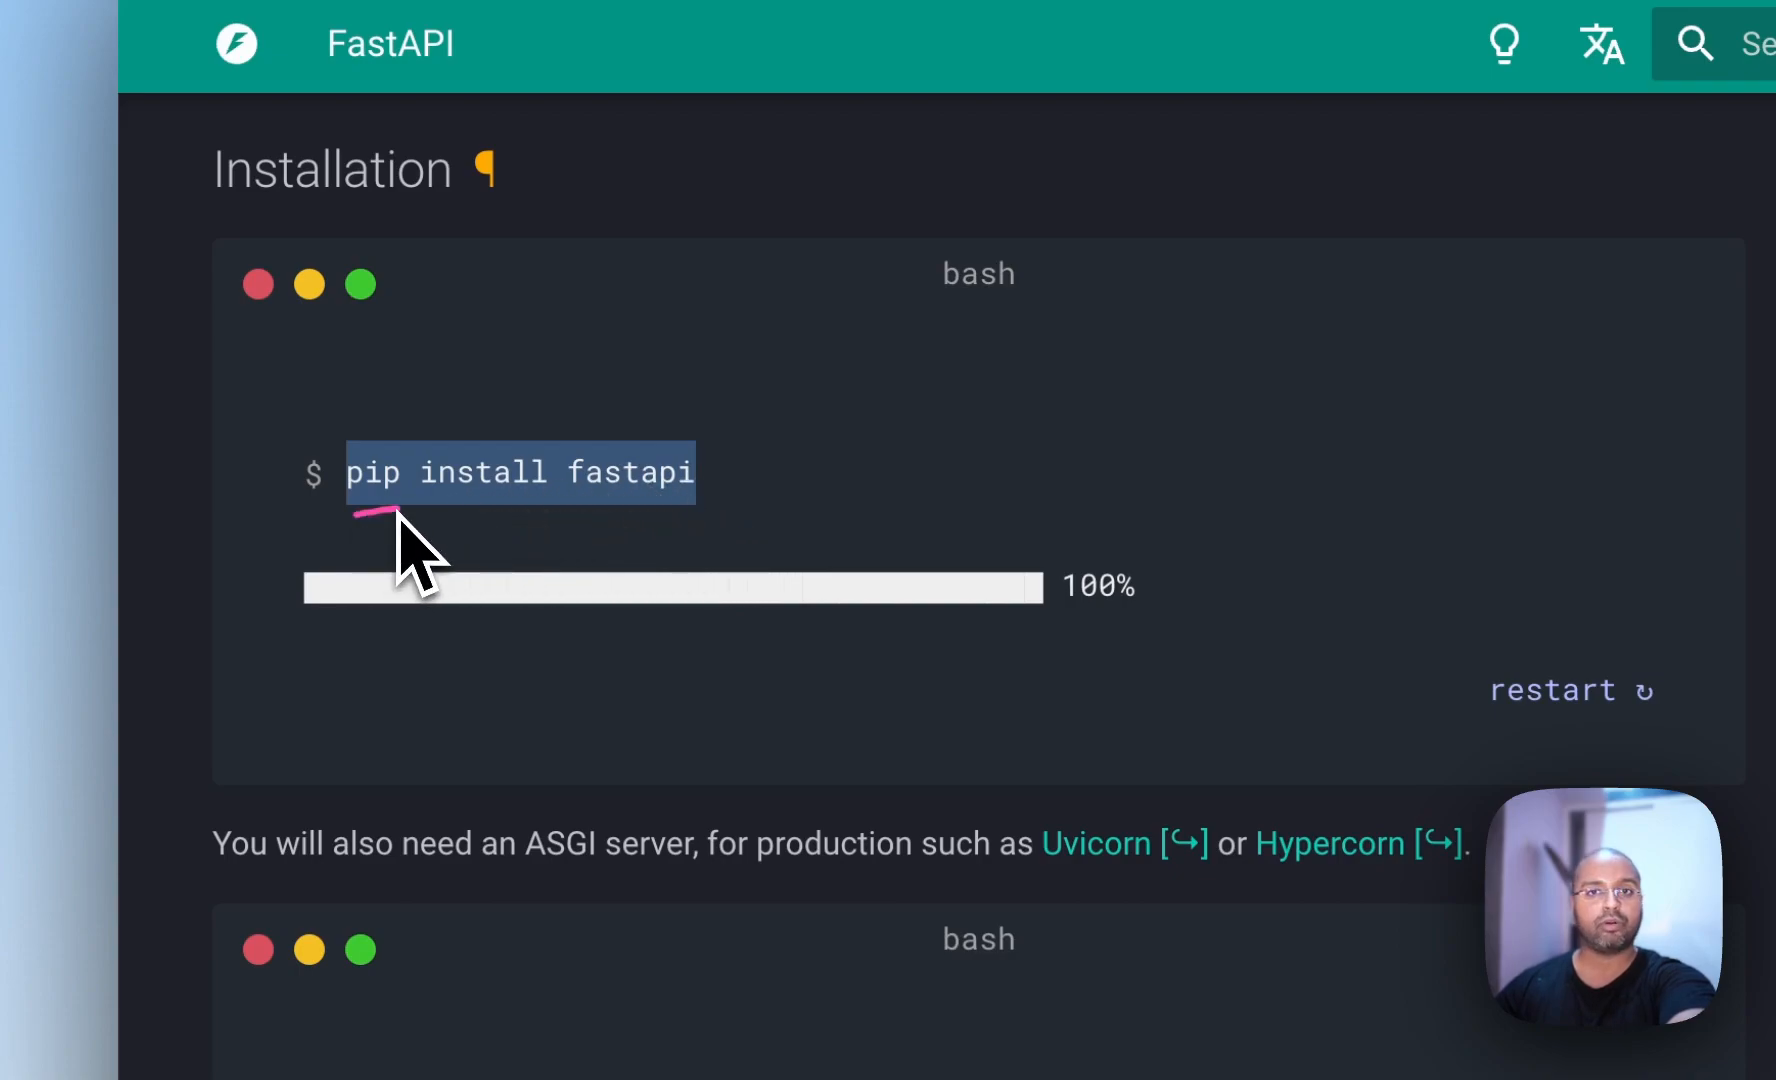
pyautogui.moveTo(408, 566)
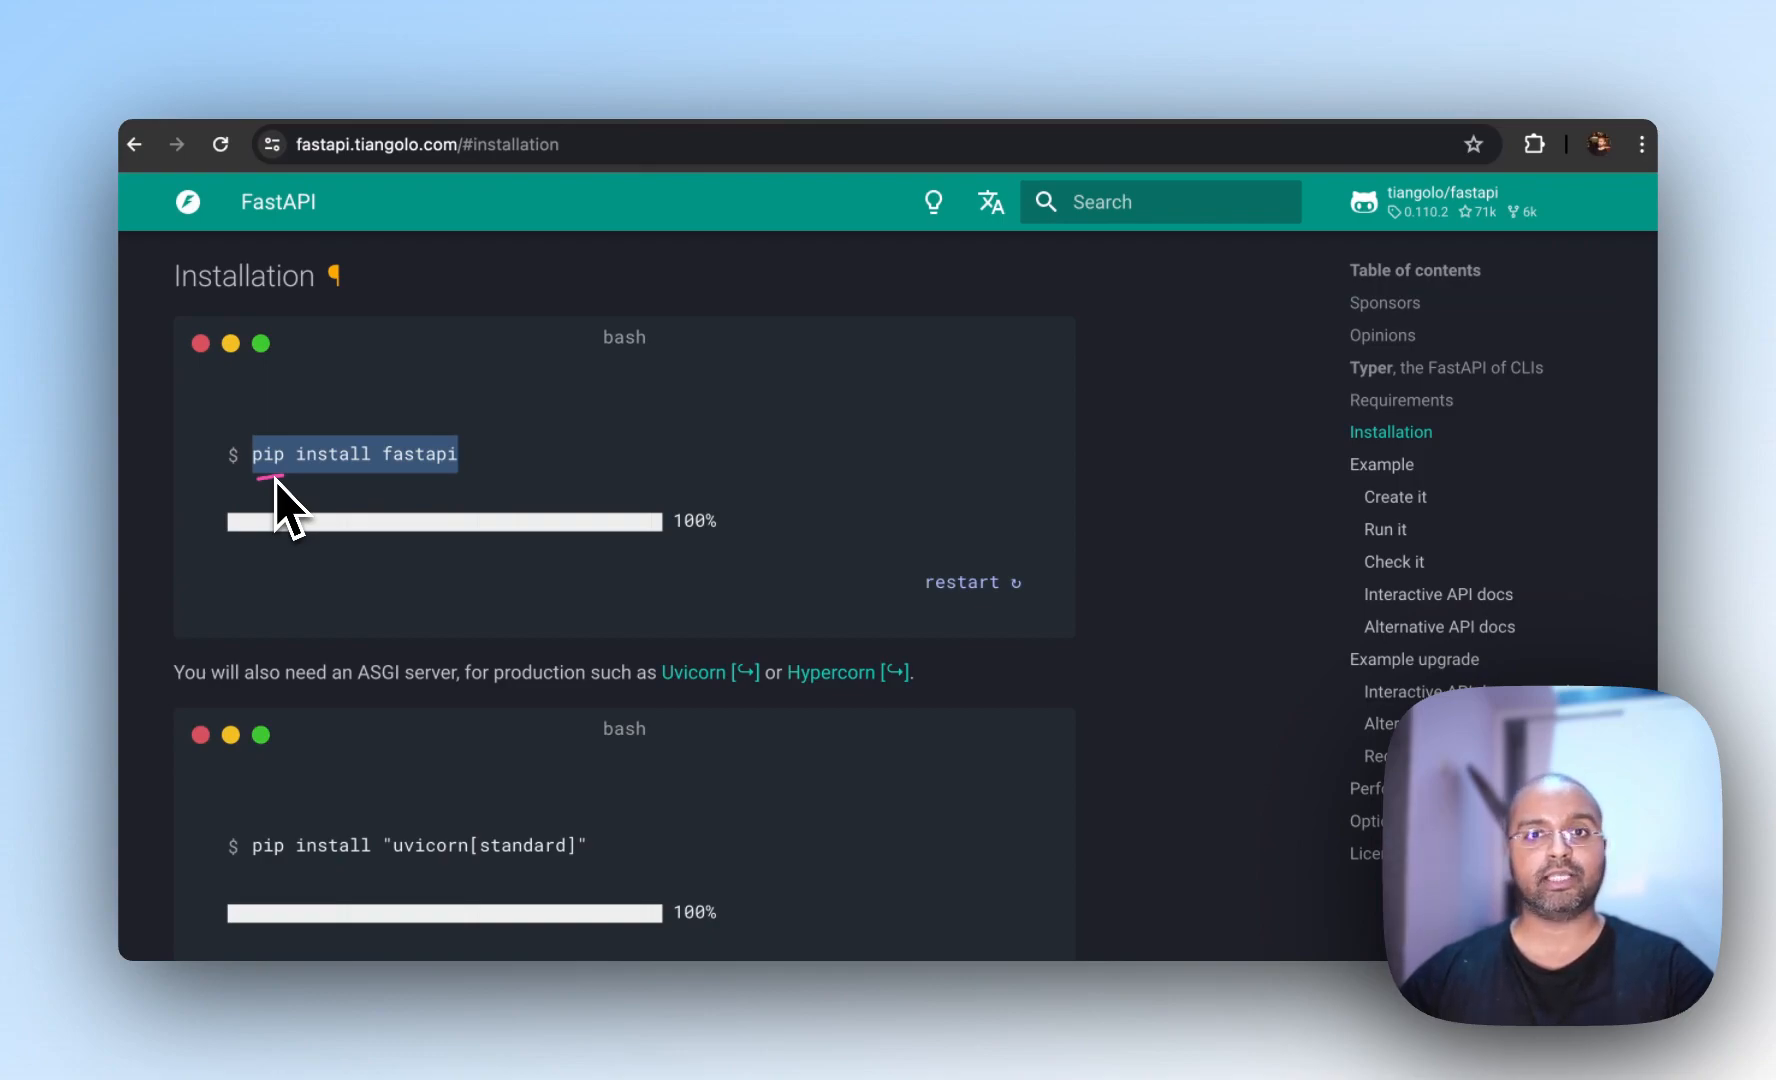
pyautogui.moveTo(402, 498)
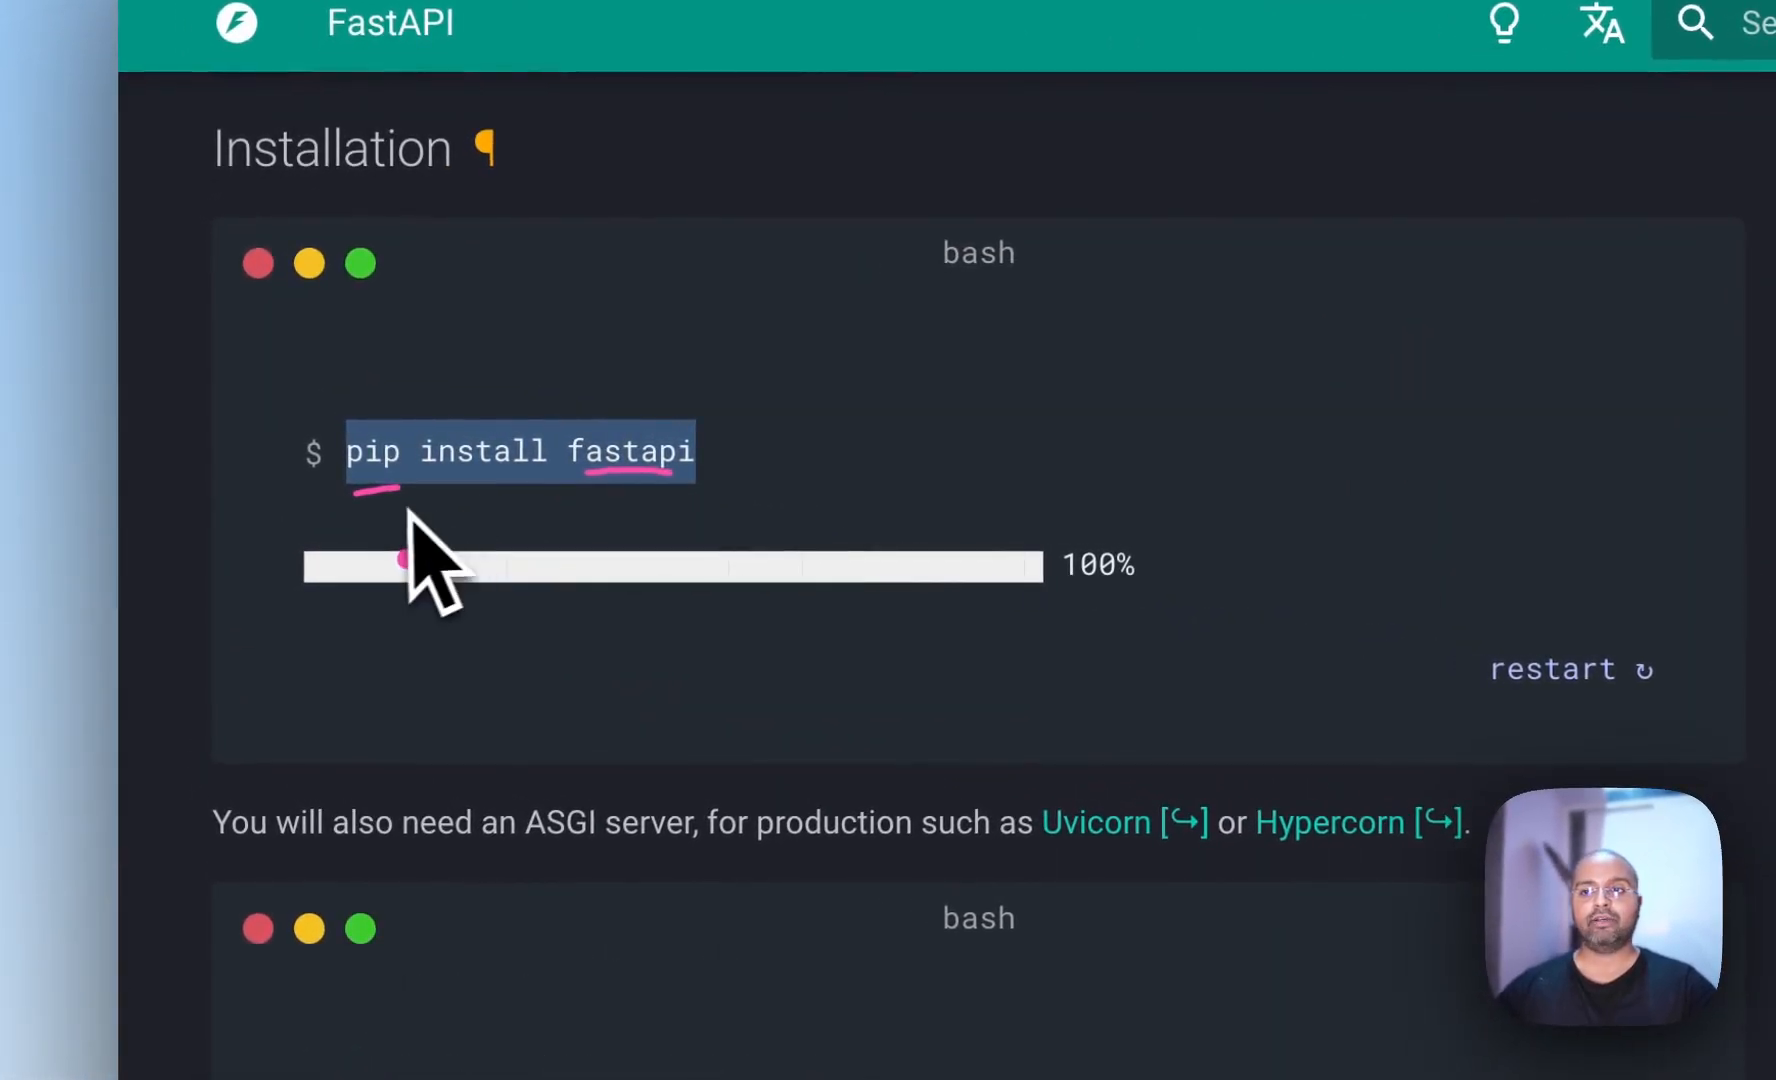
pyautogui.moveTo(391, 566)
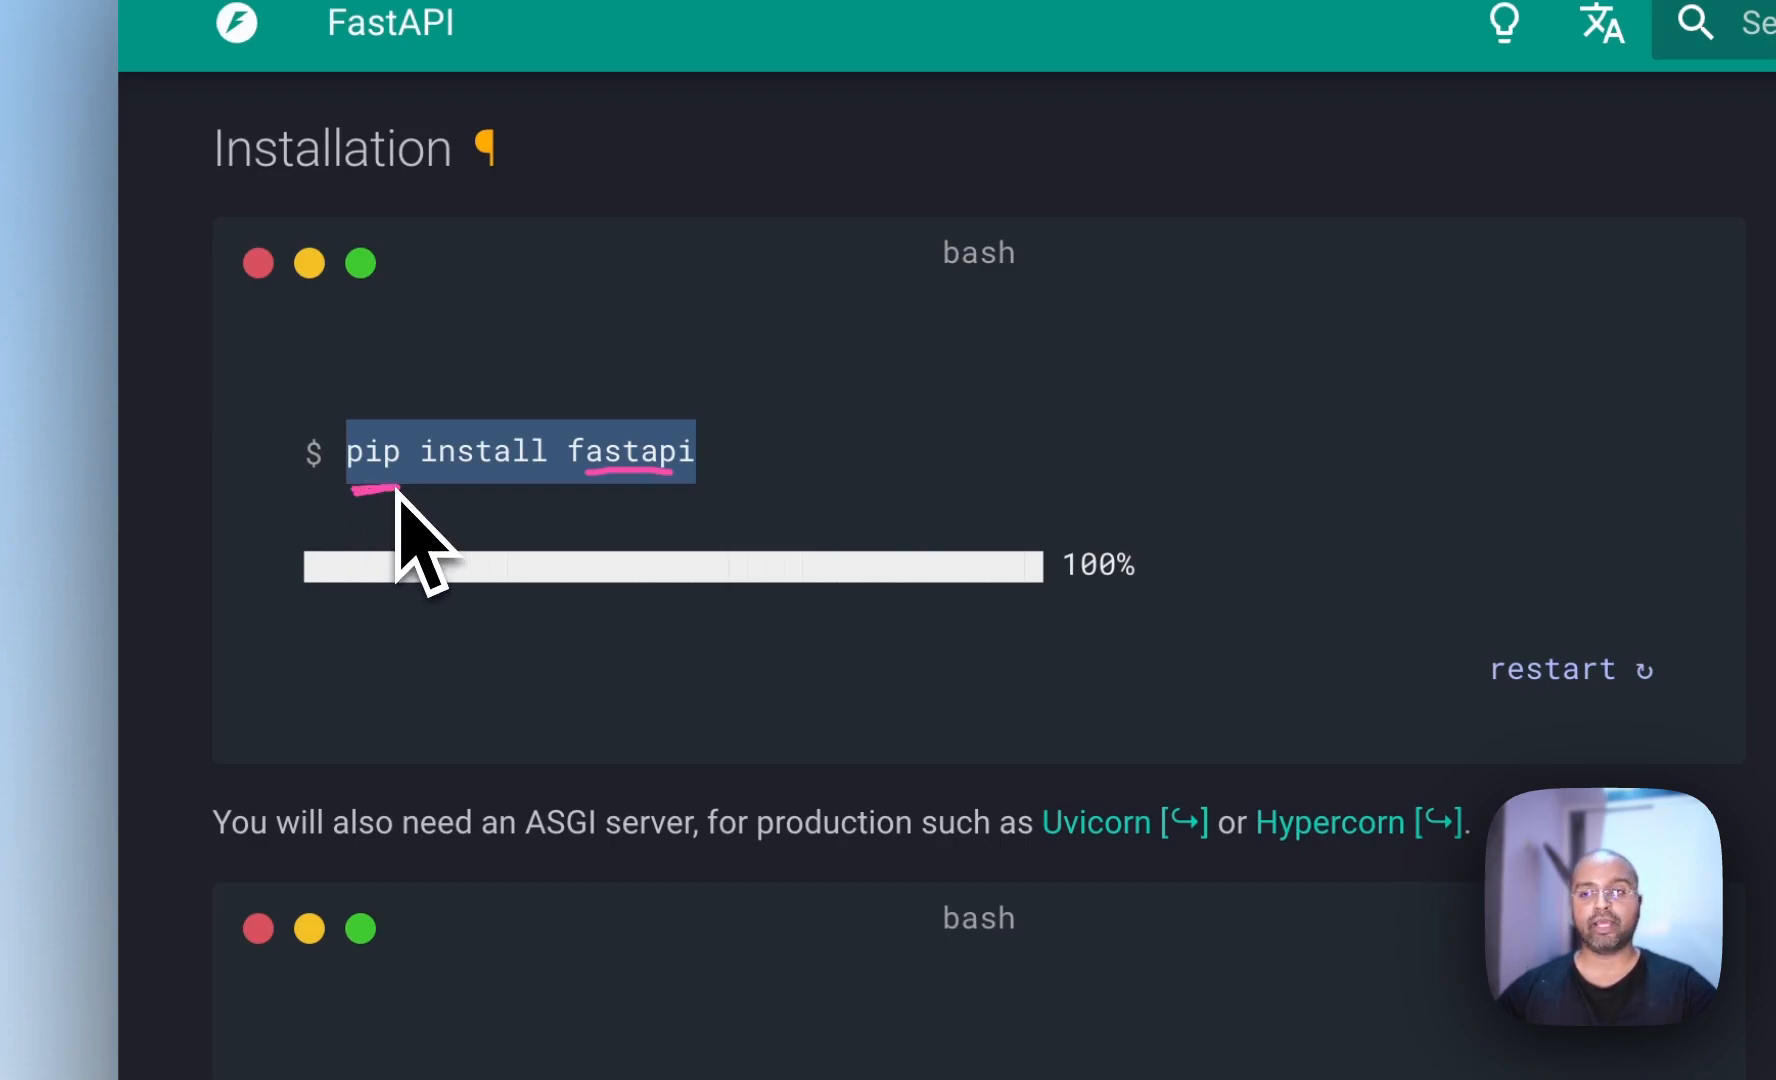
pyautogui.moveTo(629, 532)
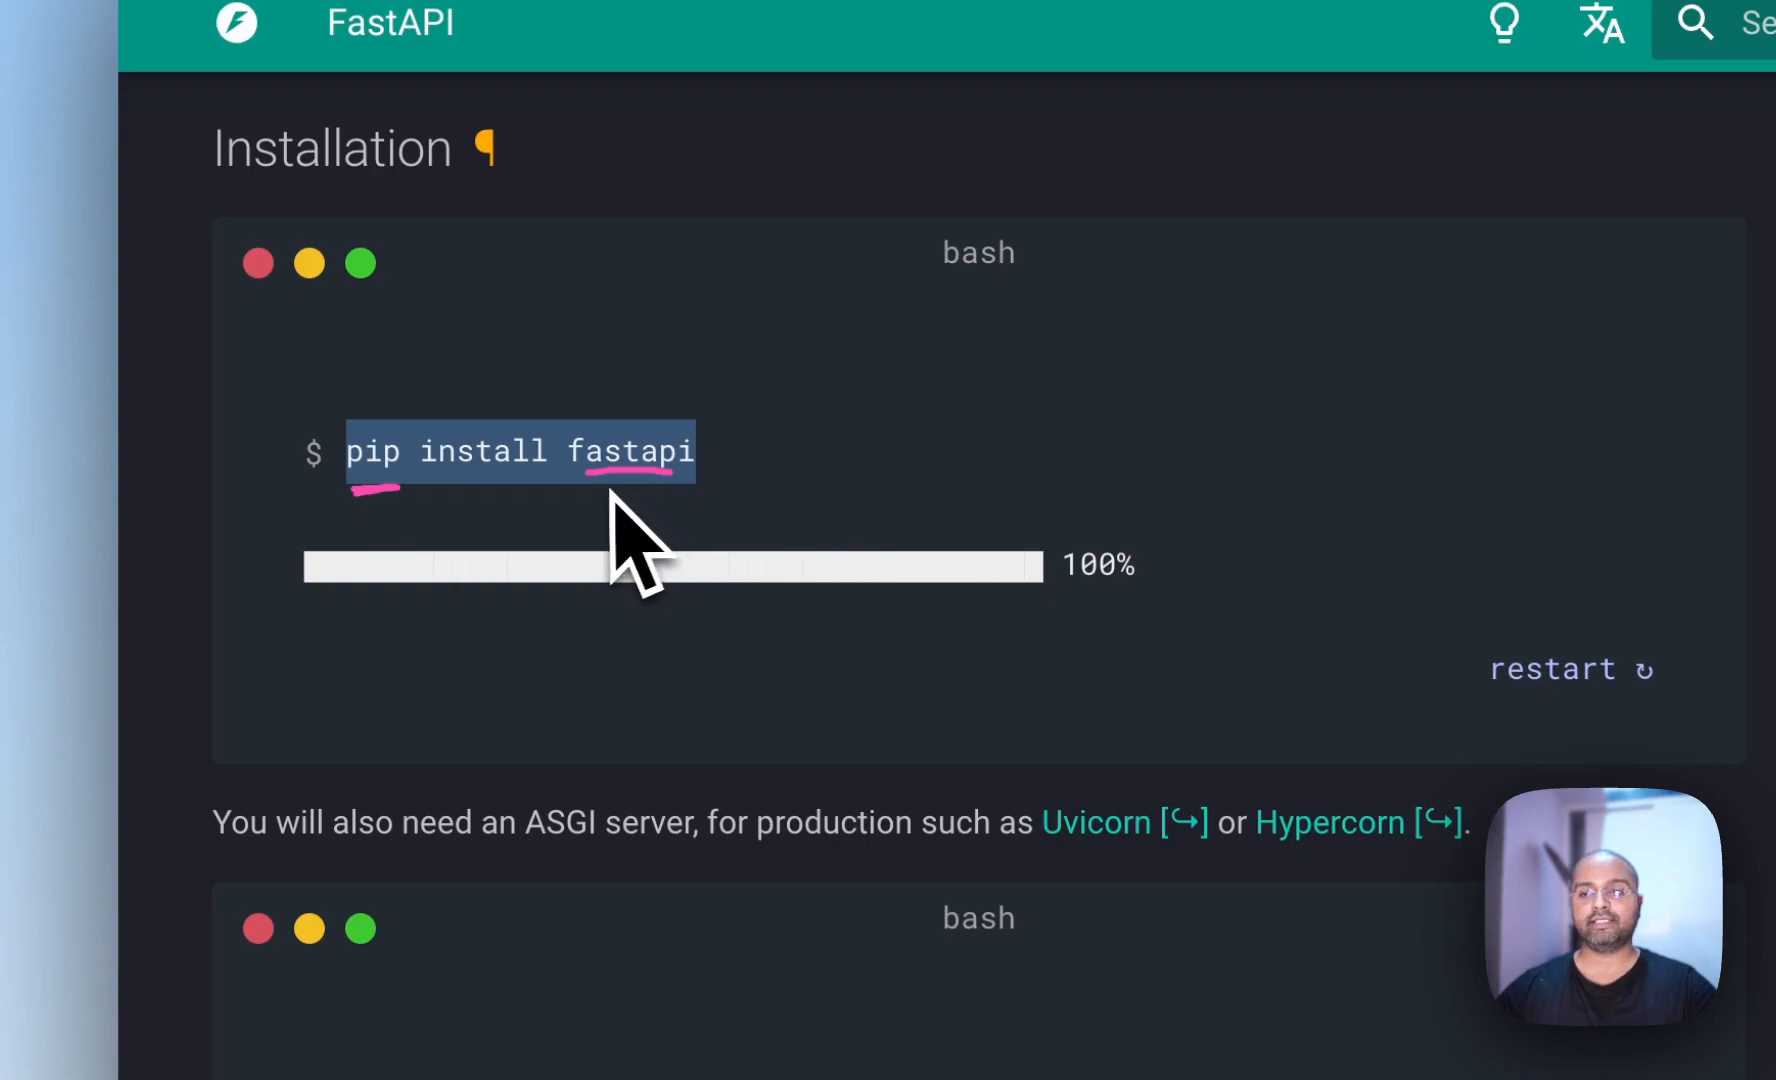
pyautogui.moveTo(680, 543)
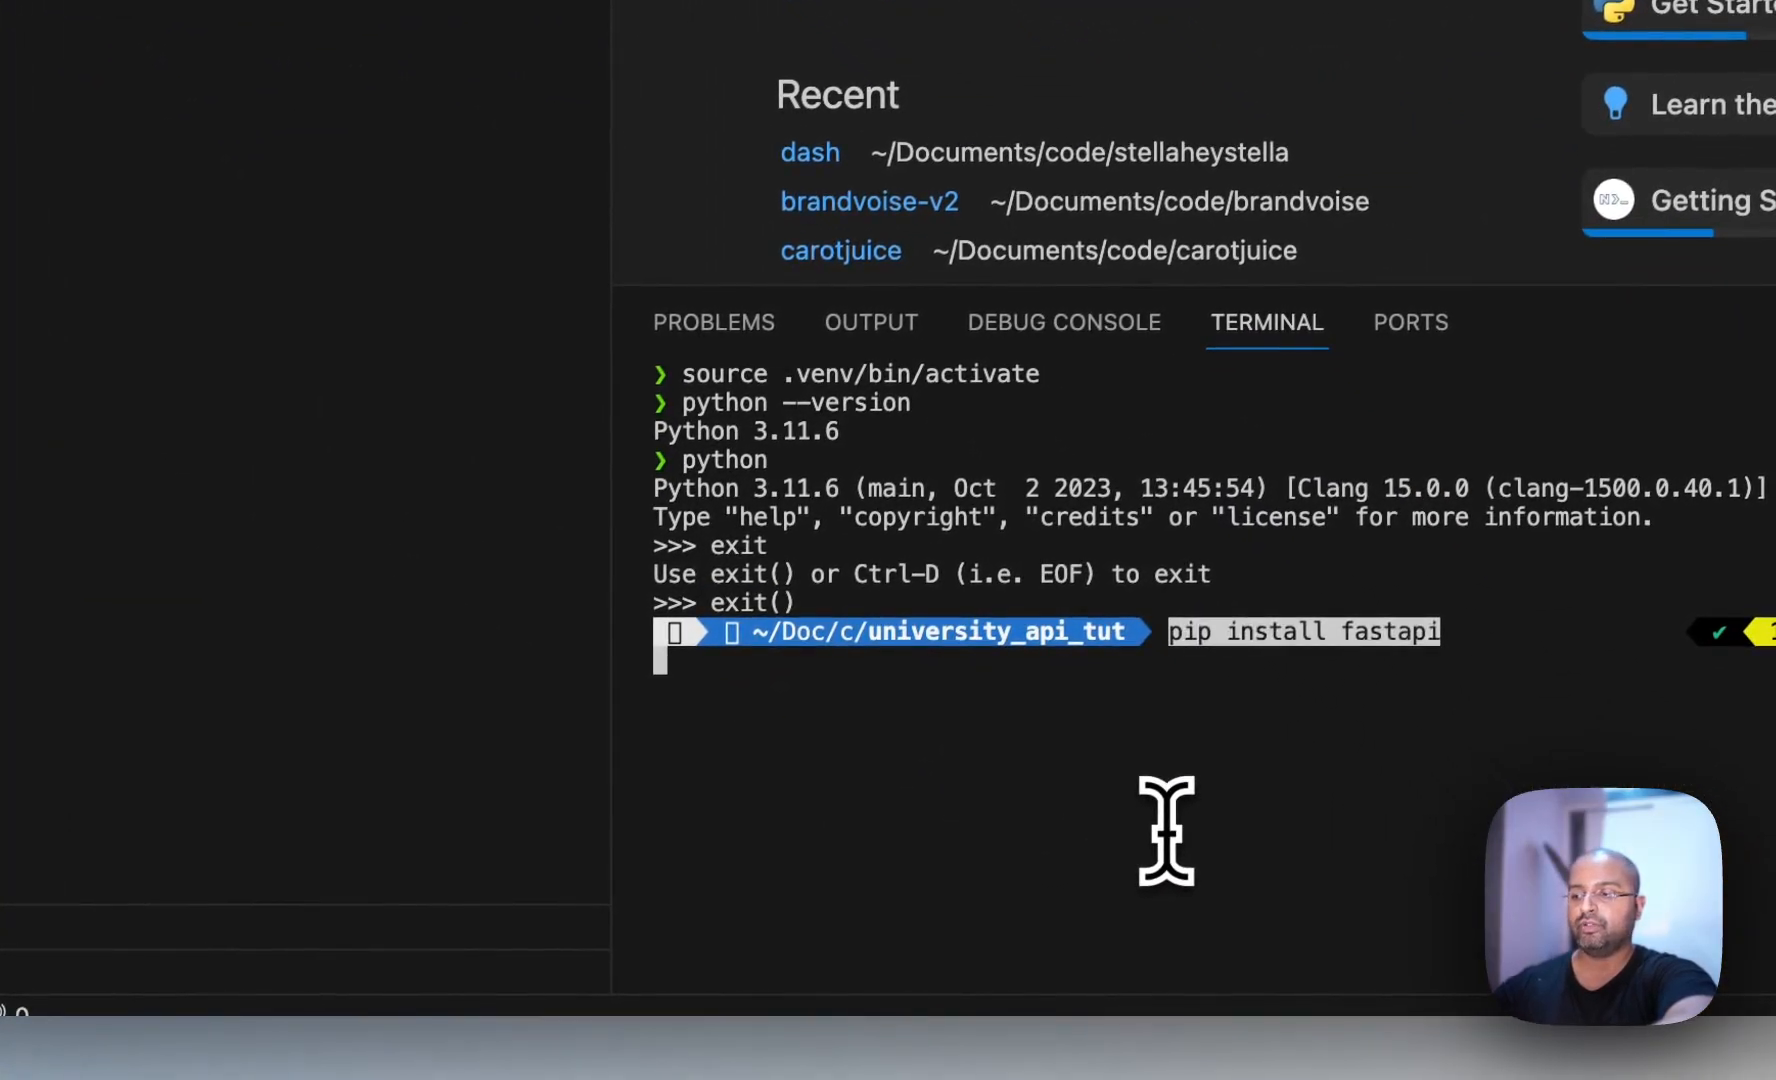
# Step: Run 'pip install fastapi' in the VS Code terminal
pyautogui.press('Return')
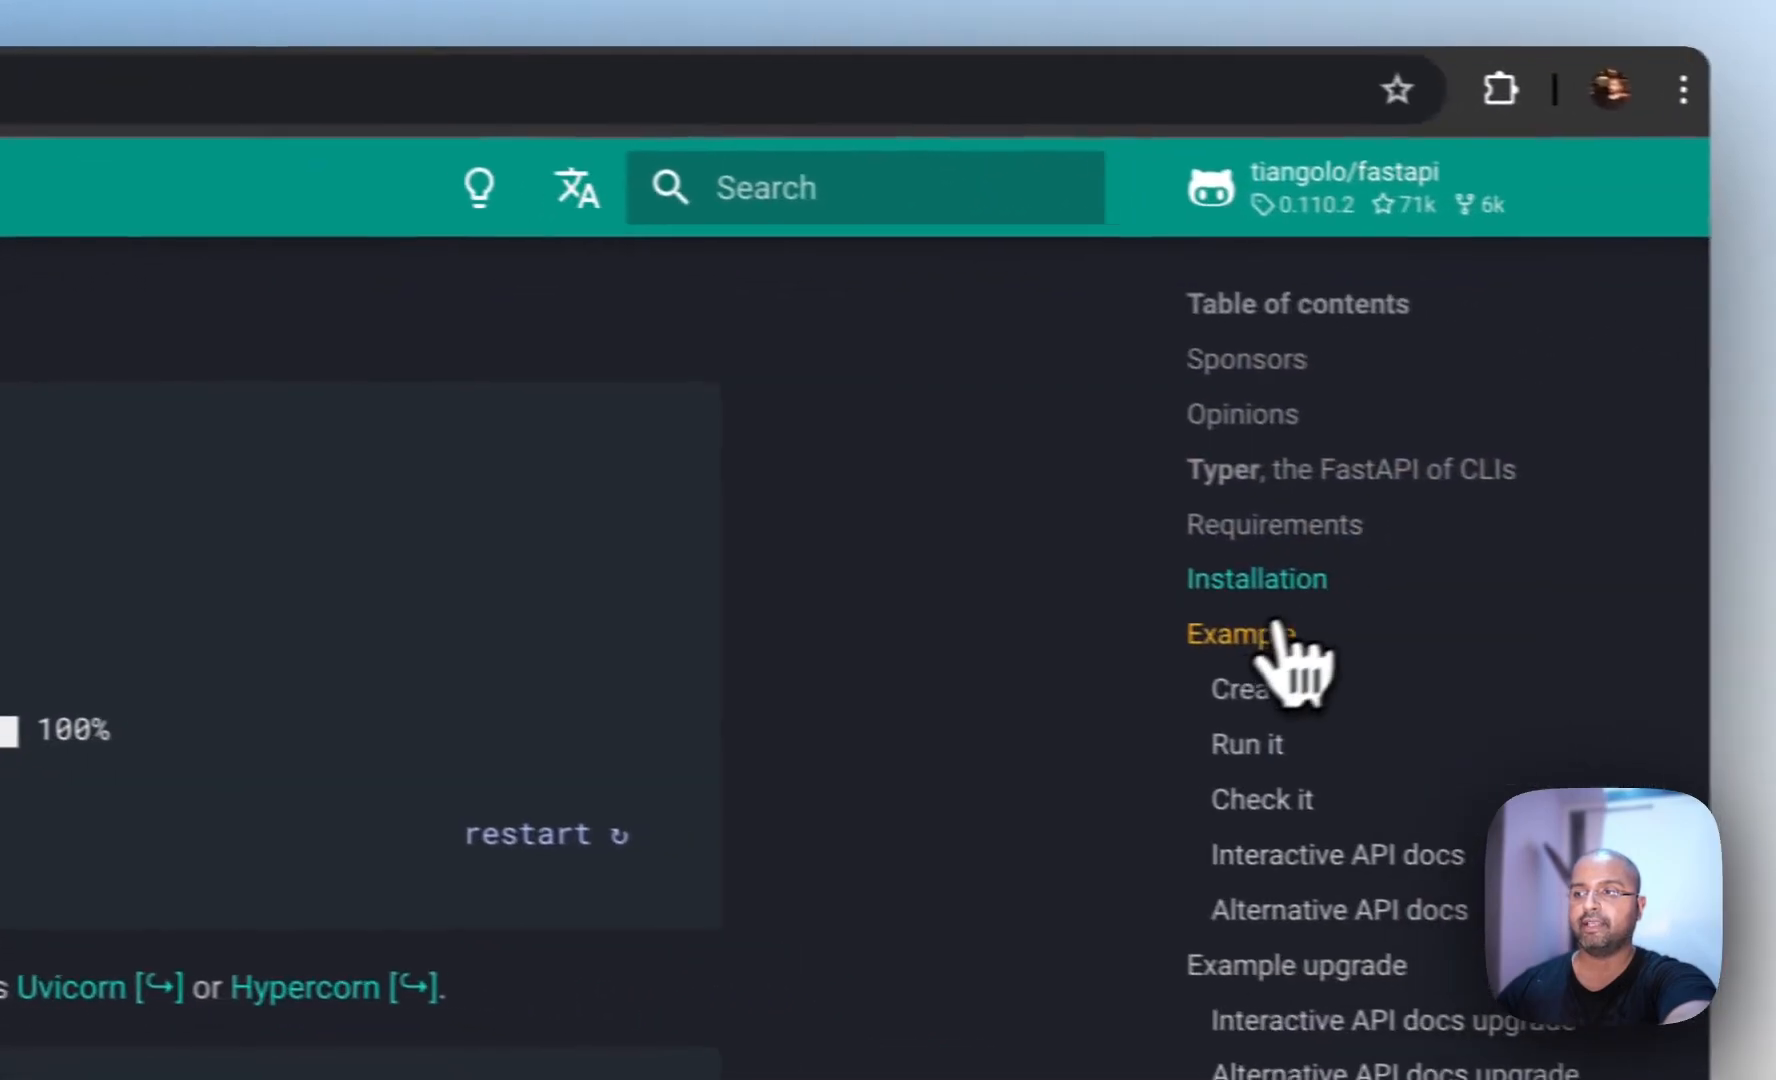
# Step: Jump to the Example section and scroll to the main.py sample code
pyautogui.click(1238, 633)
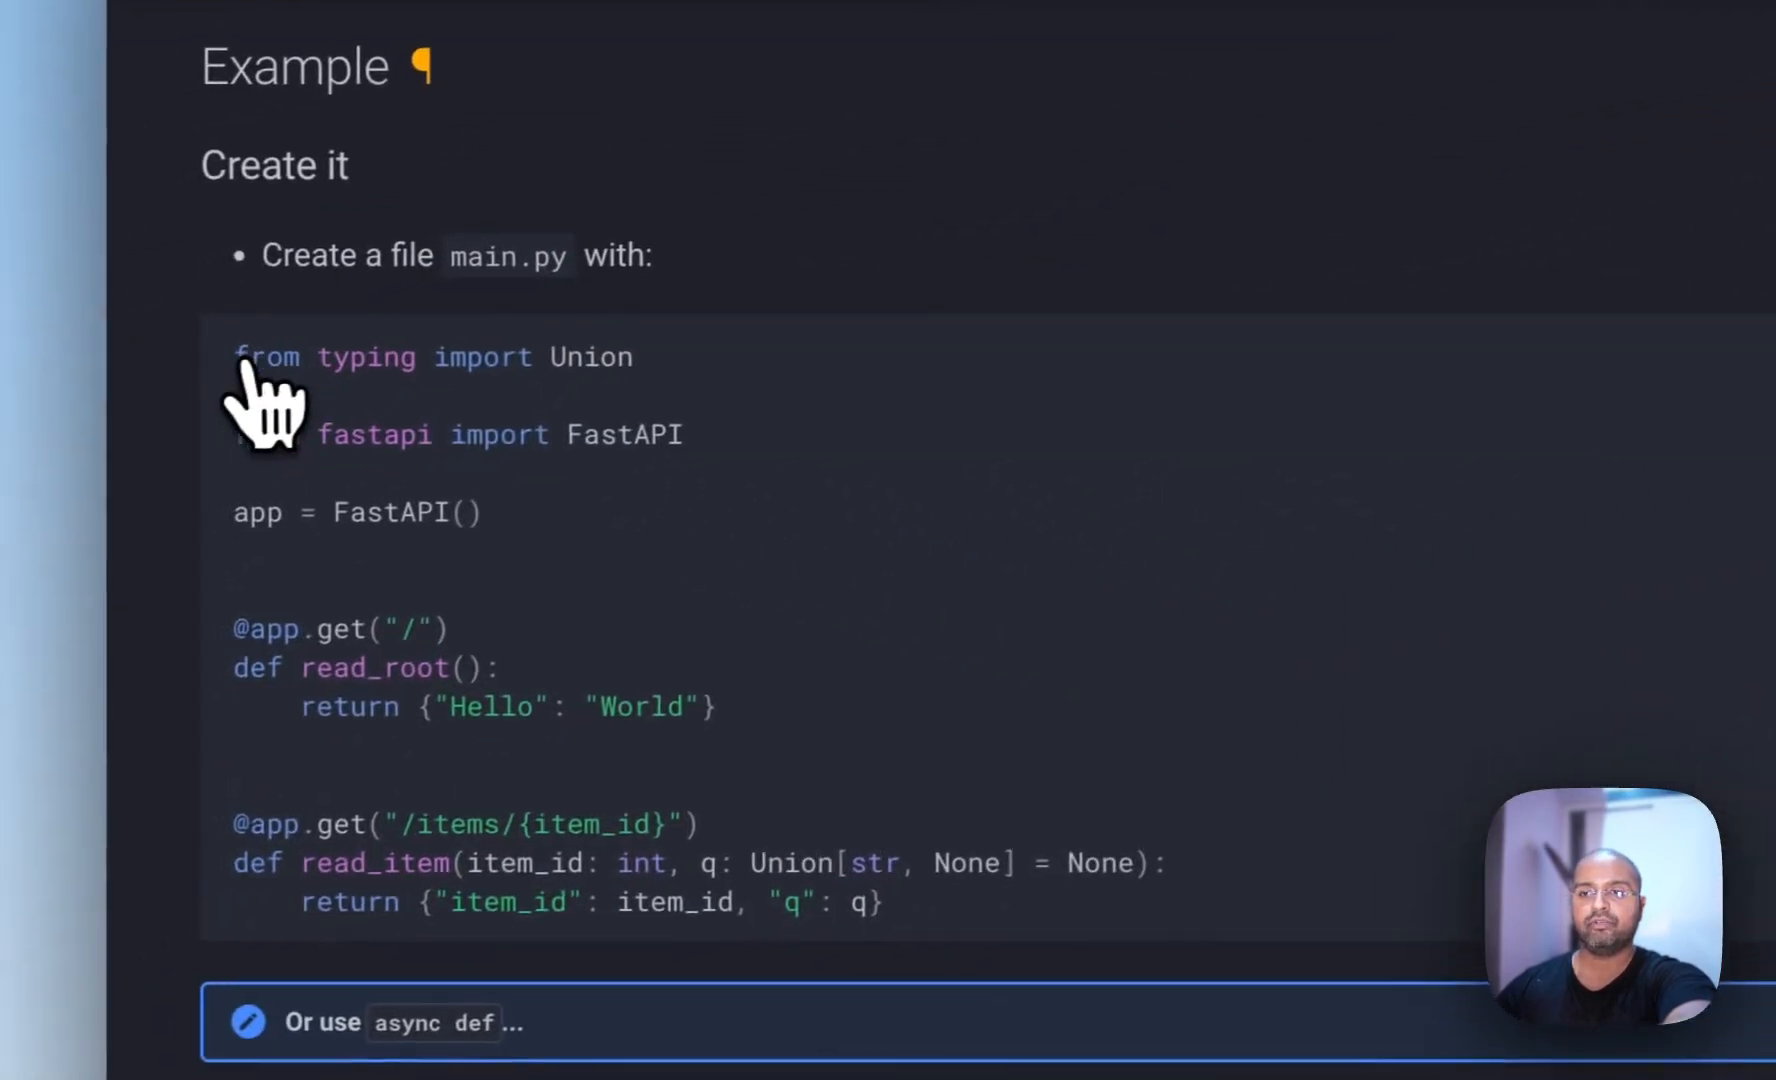
pyautogui.scroll(-3)
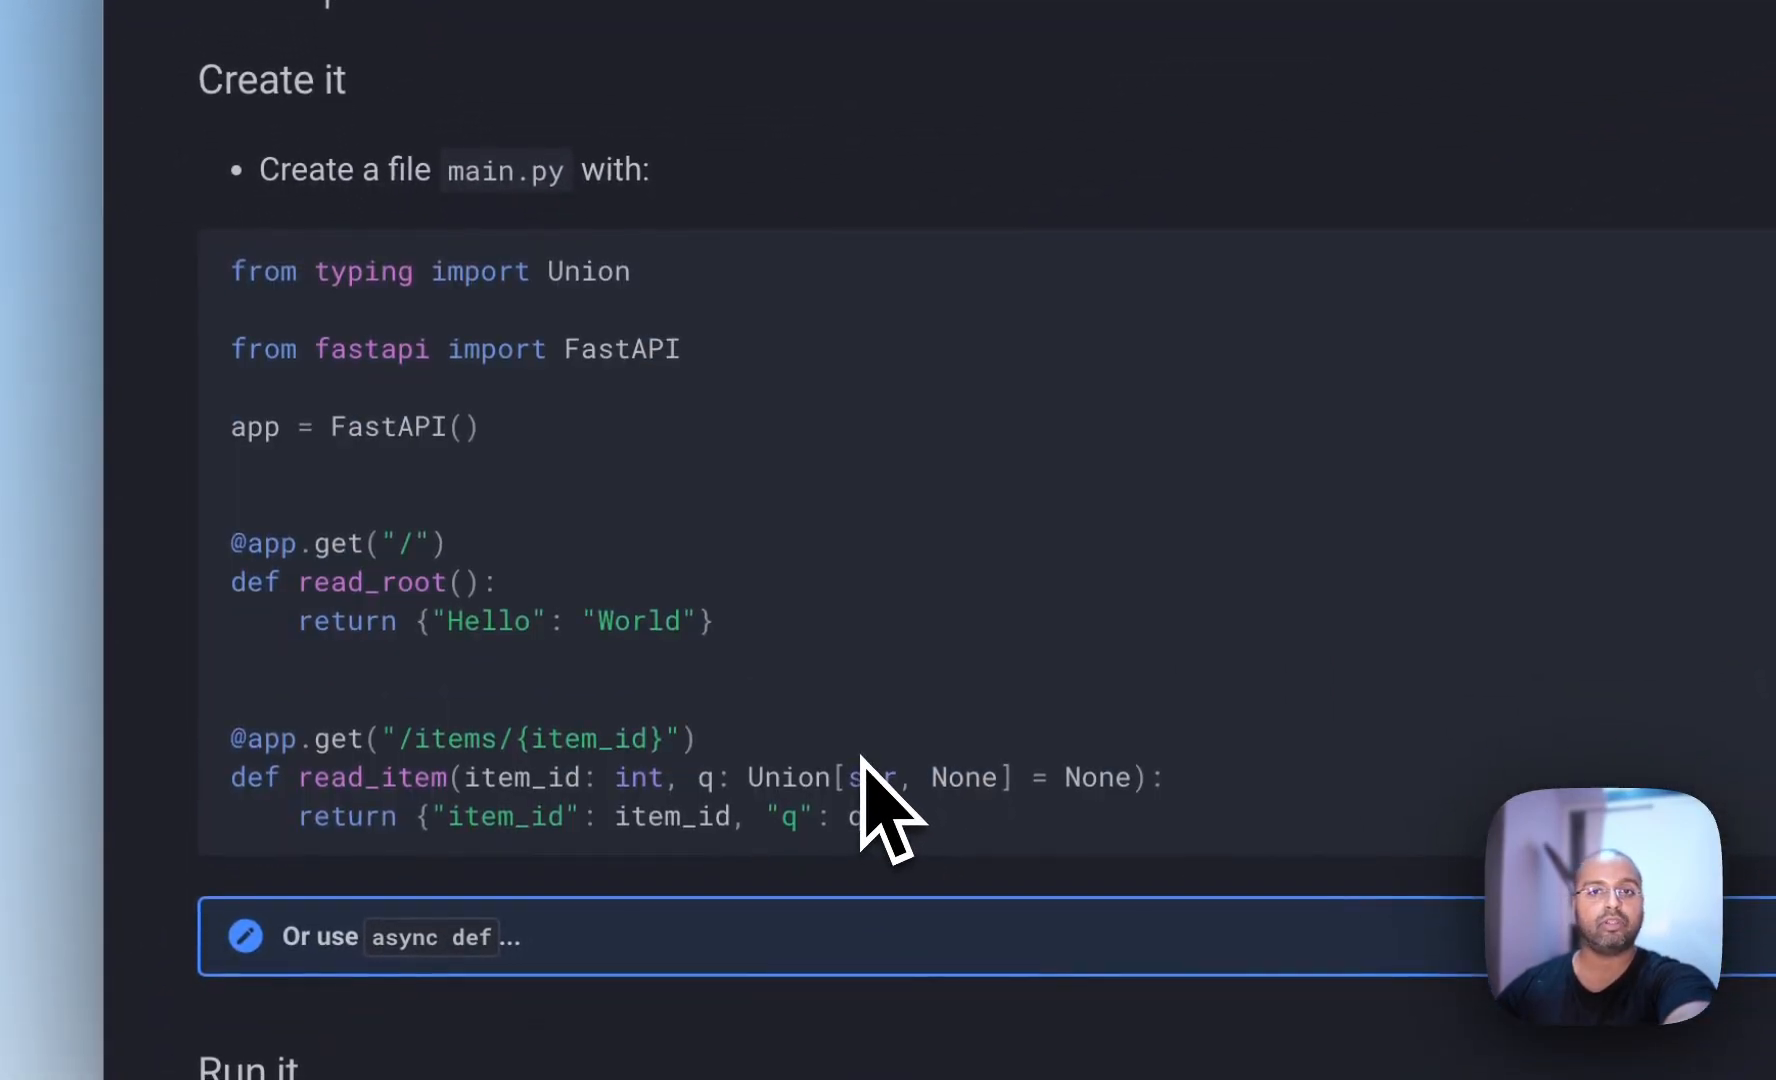
pyautogui.moveTo(804, 781)
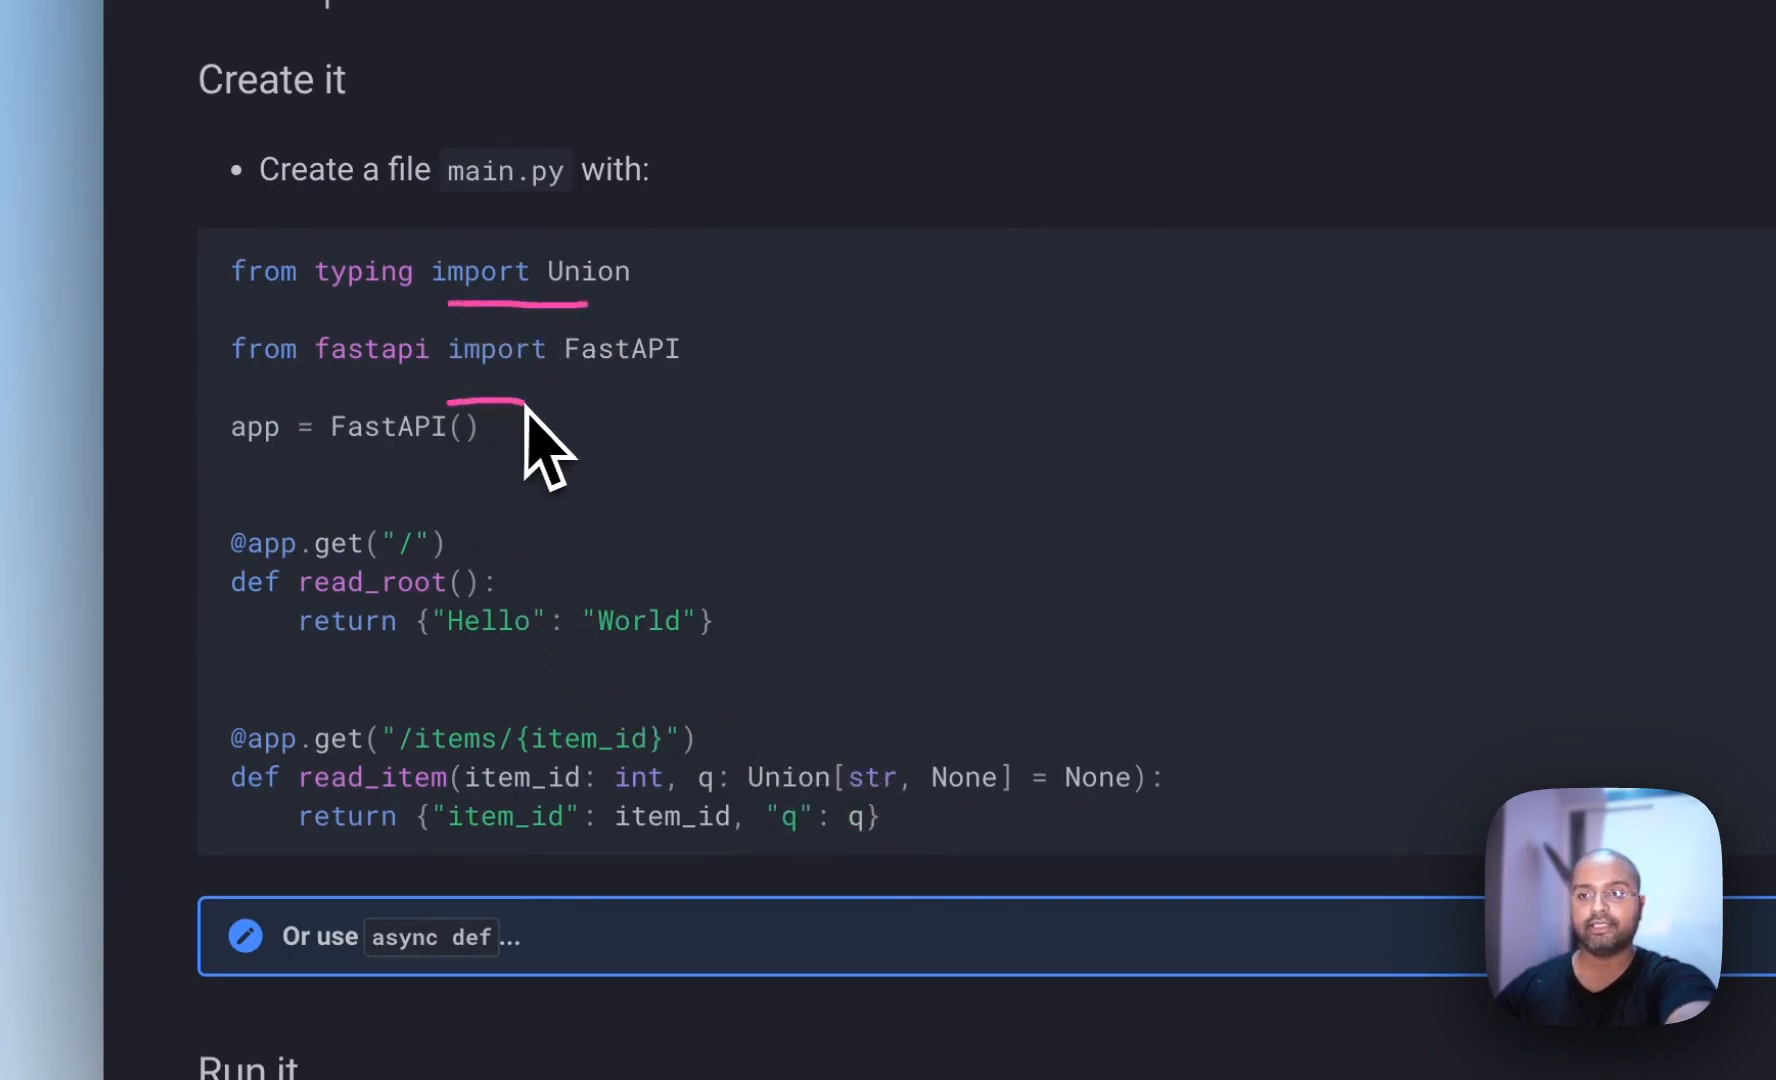
pyautogui.moveTo(793, 781)
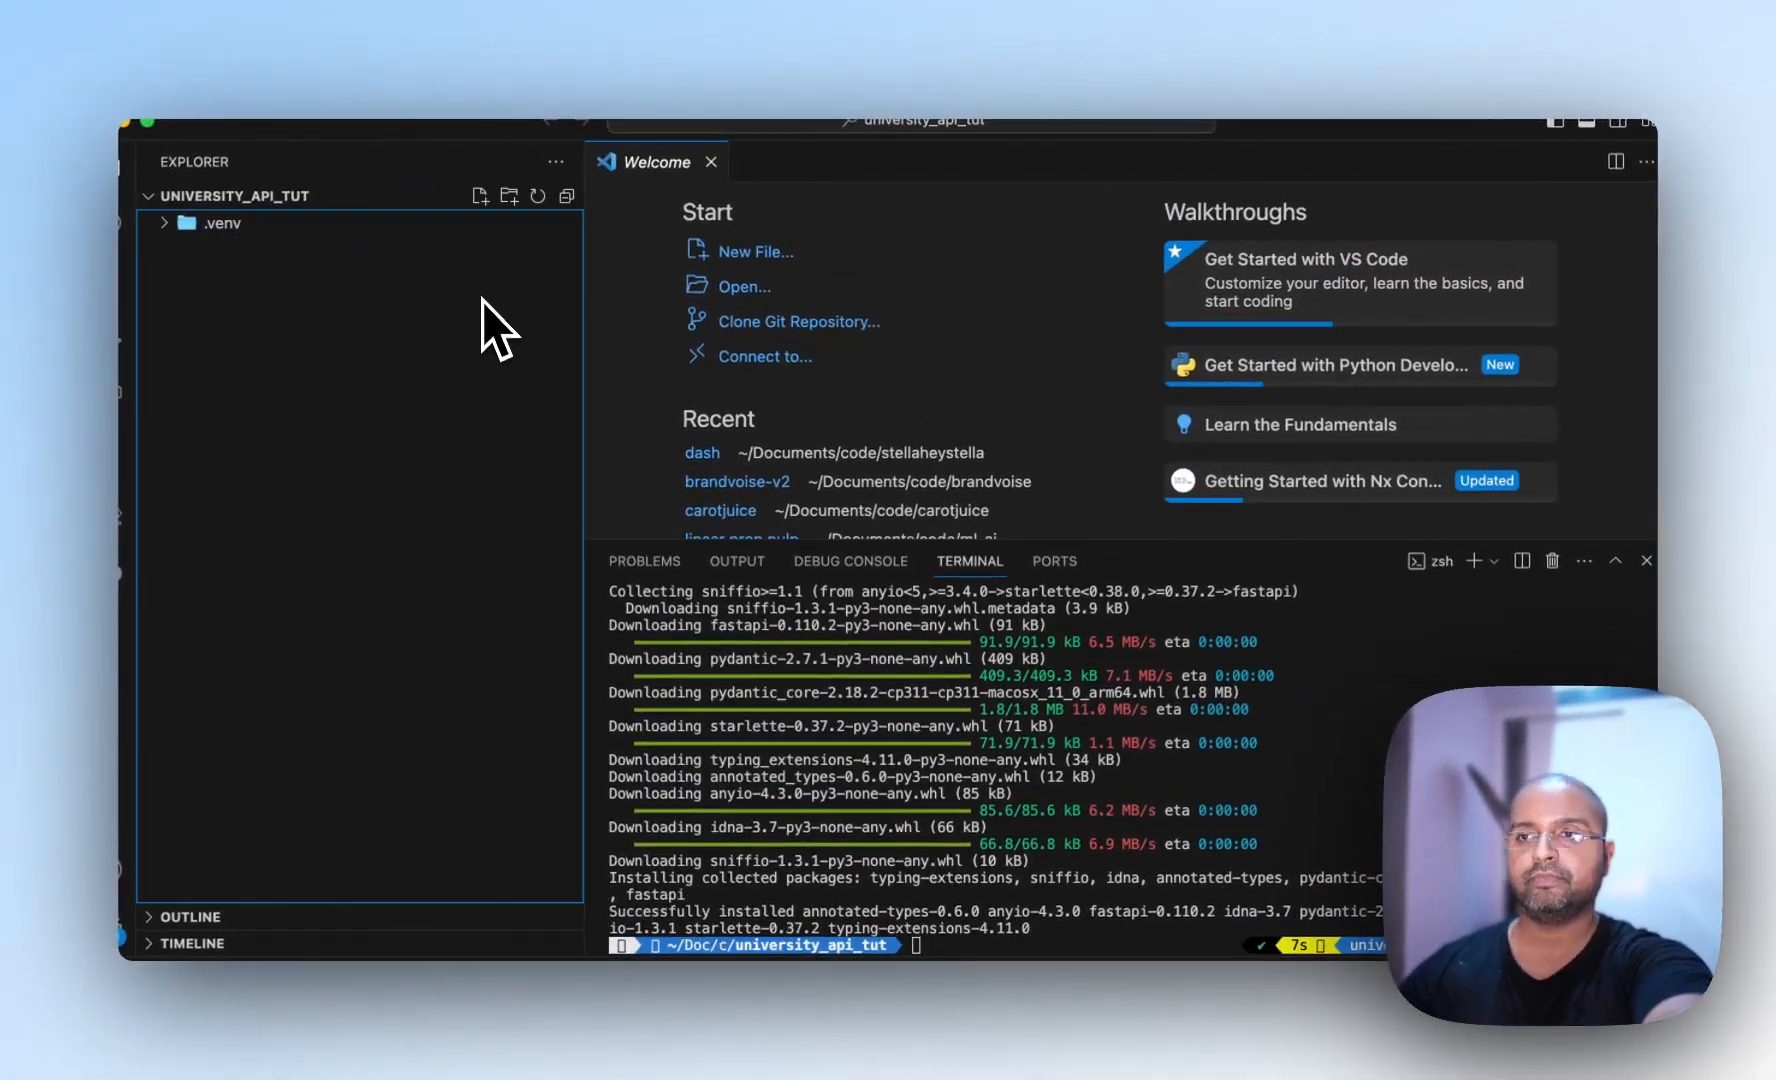
# Step: Create a new file named main.py in the project
pyautogui.click(479, 196)
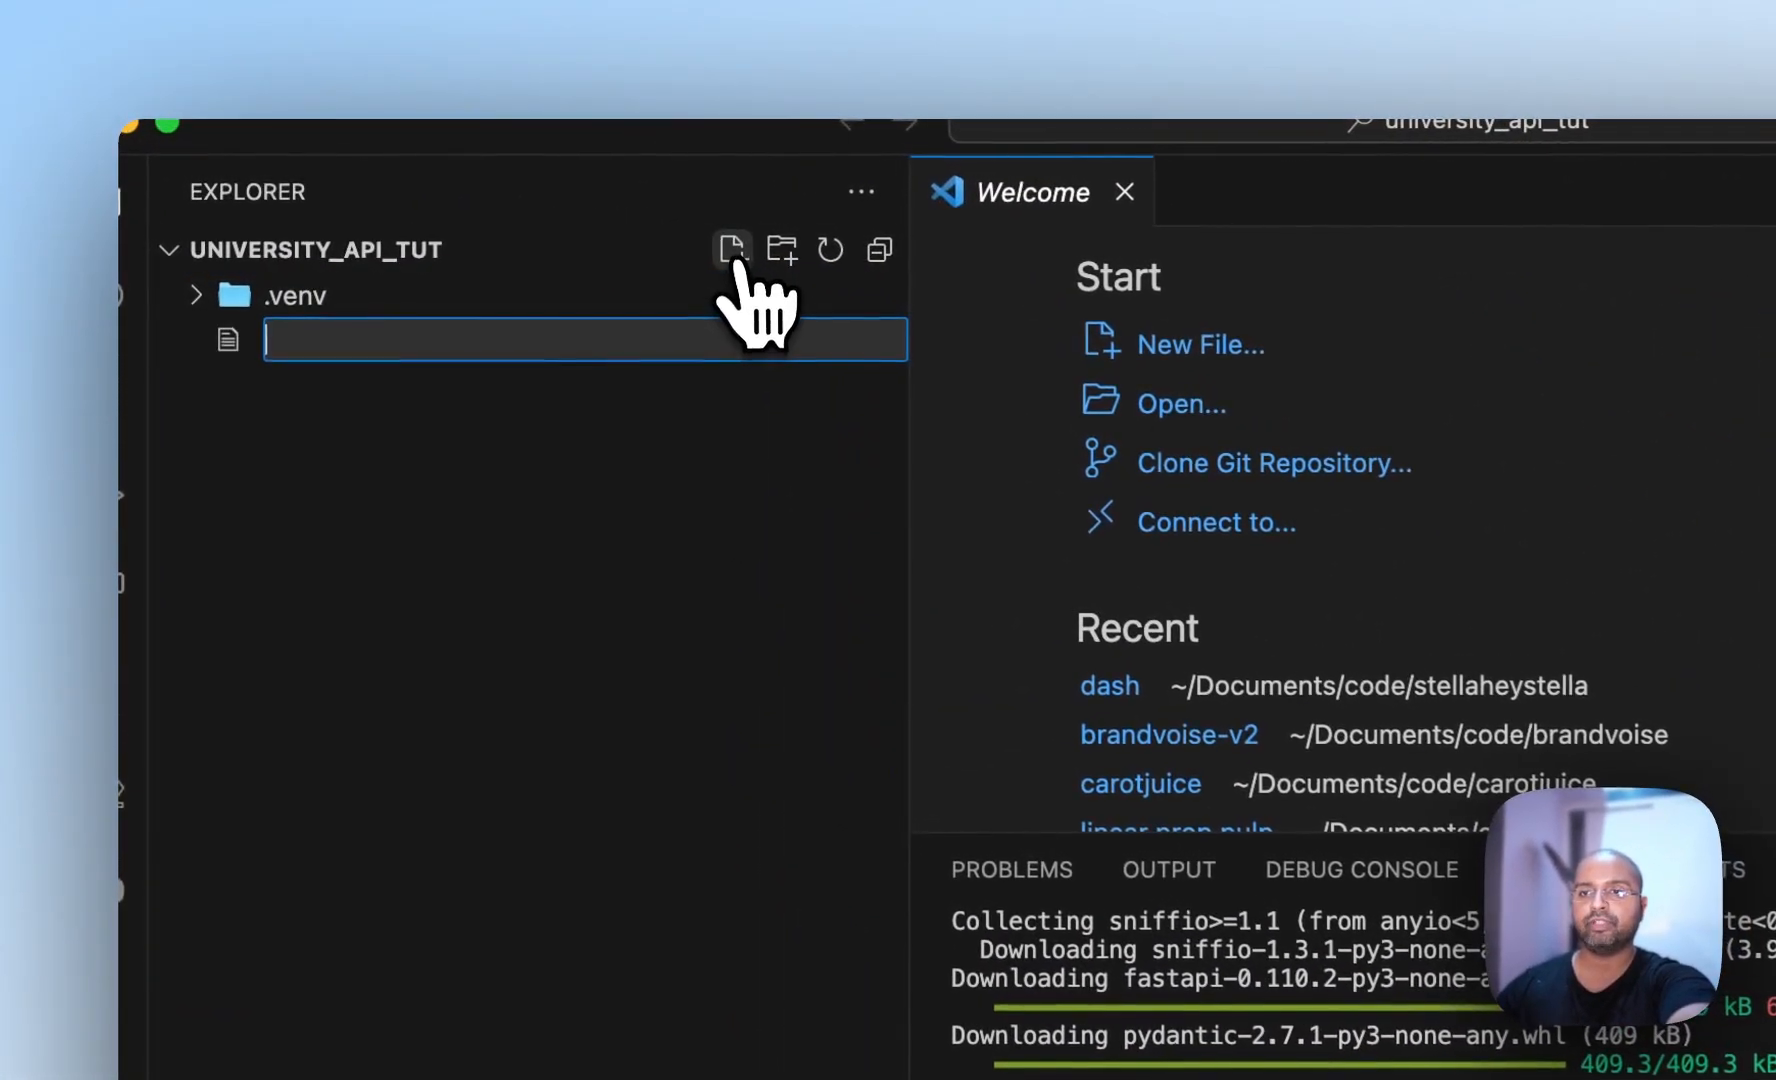
pyautogui.write('m')
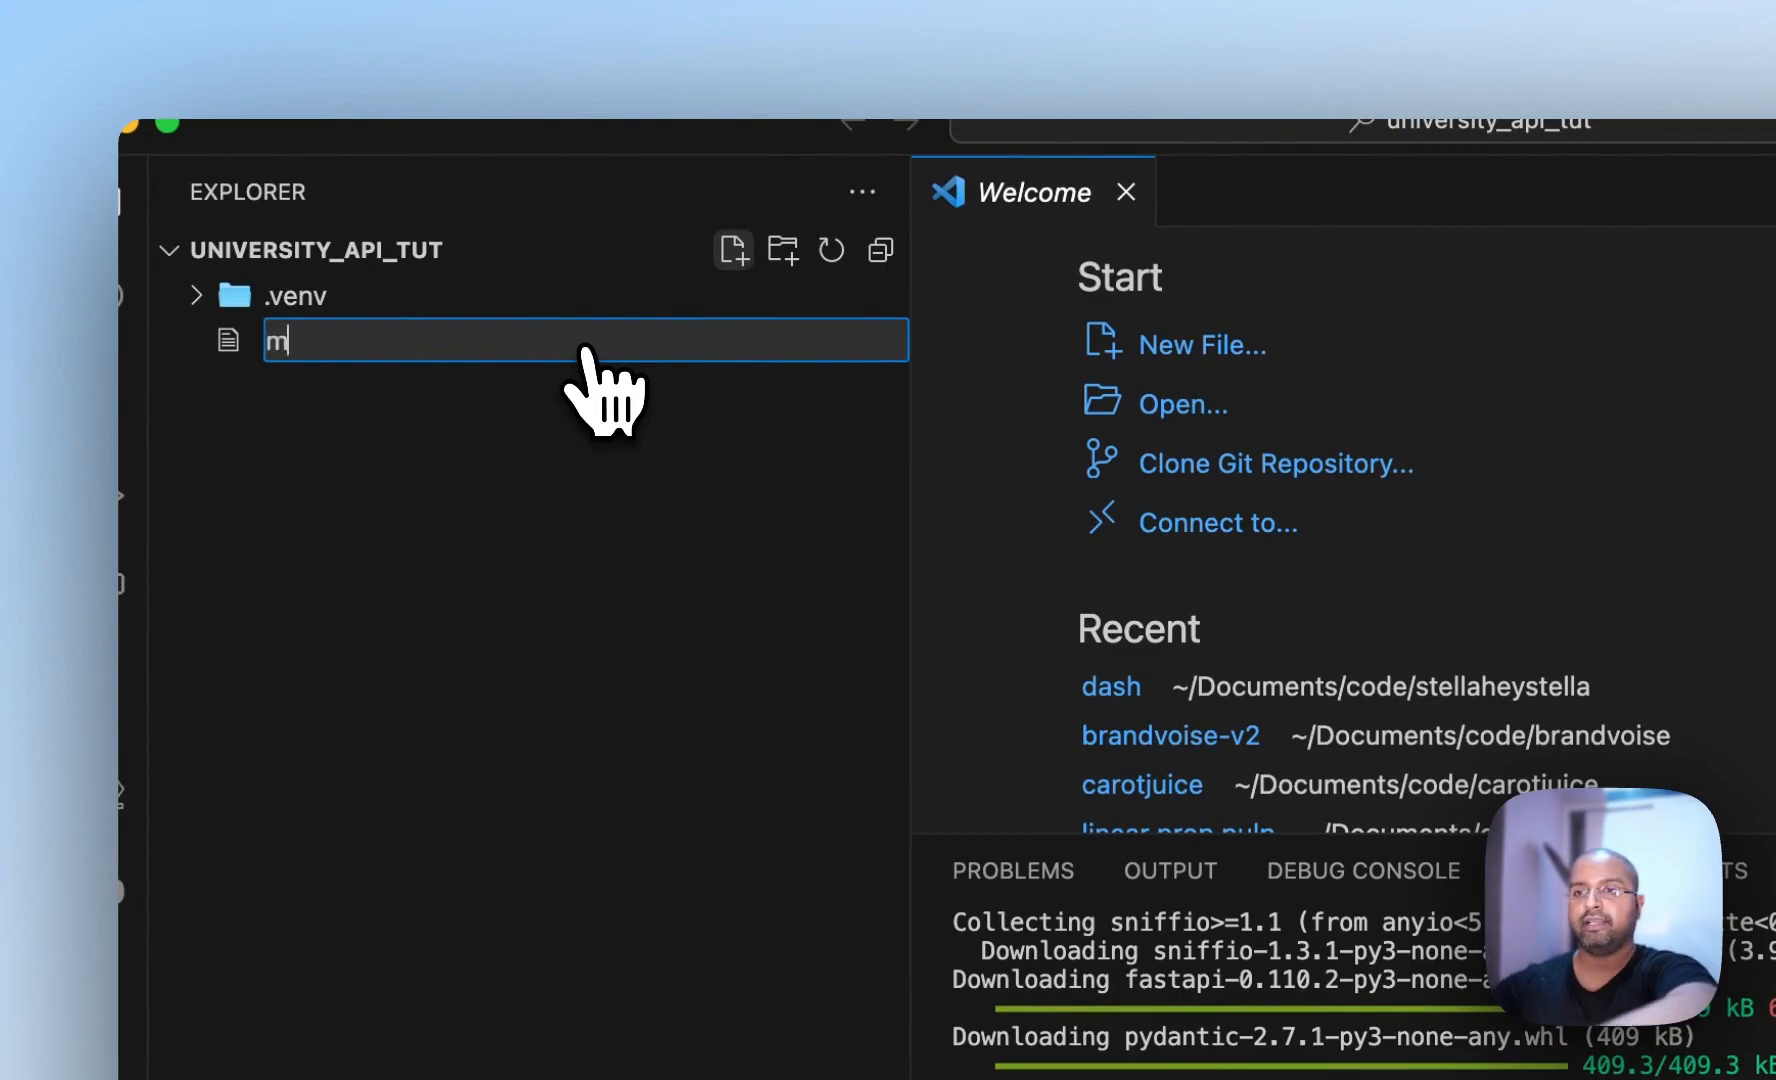
pyautogui.write('ain.py')
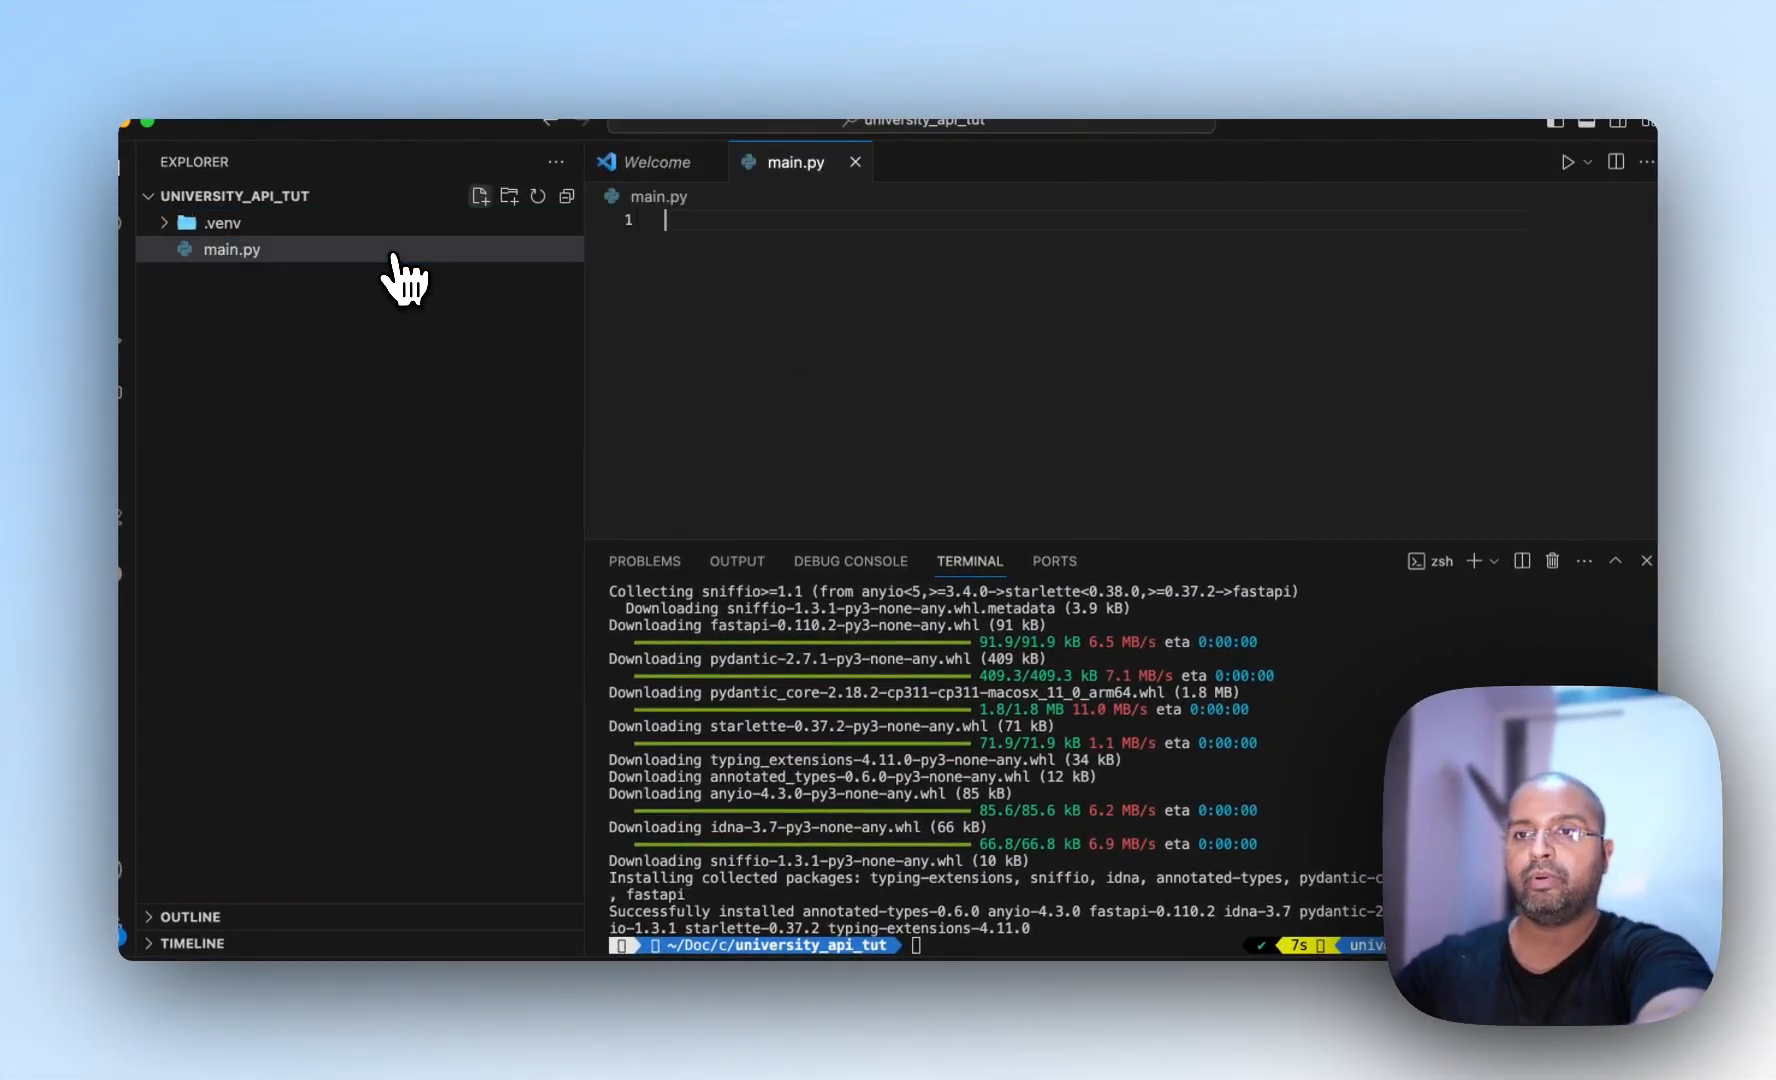
pyautogui.moveTo(1350, 577)
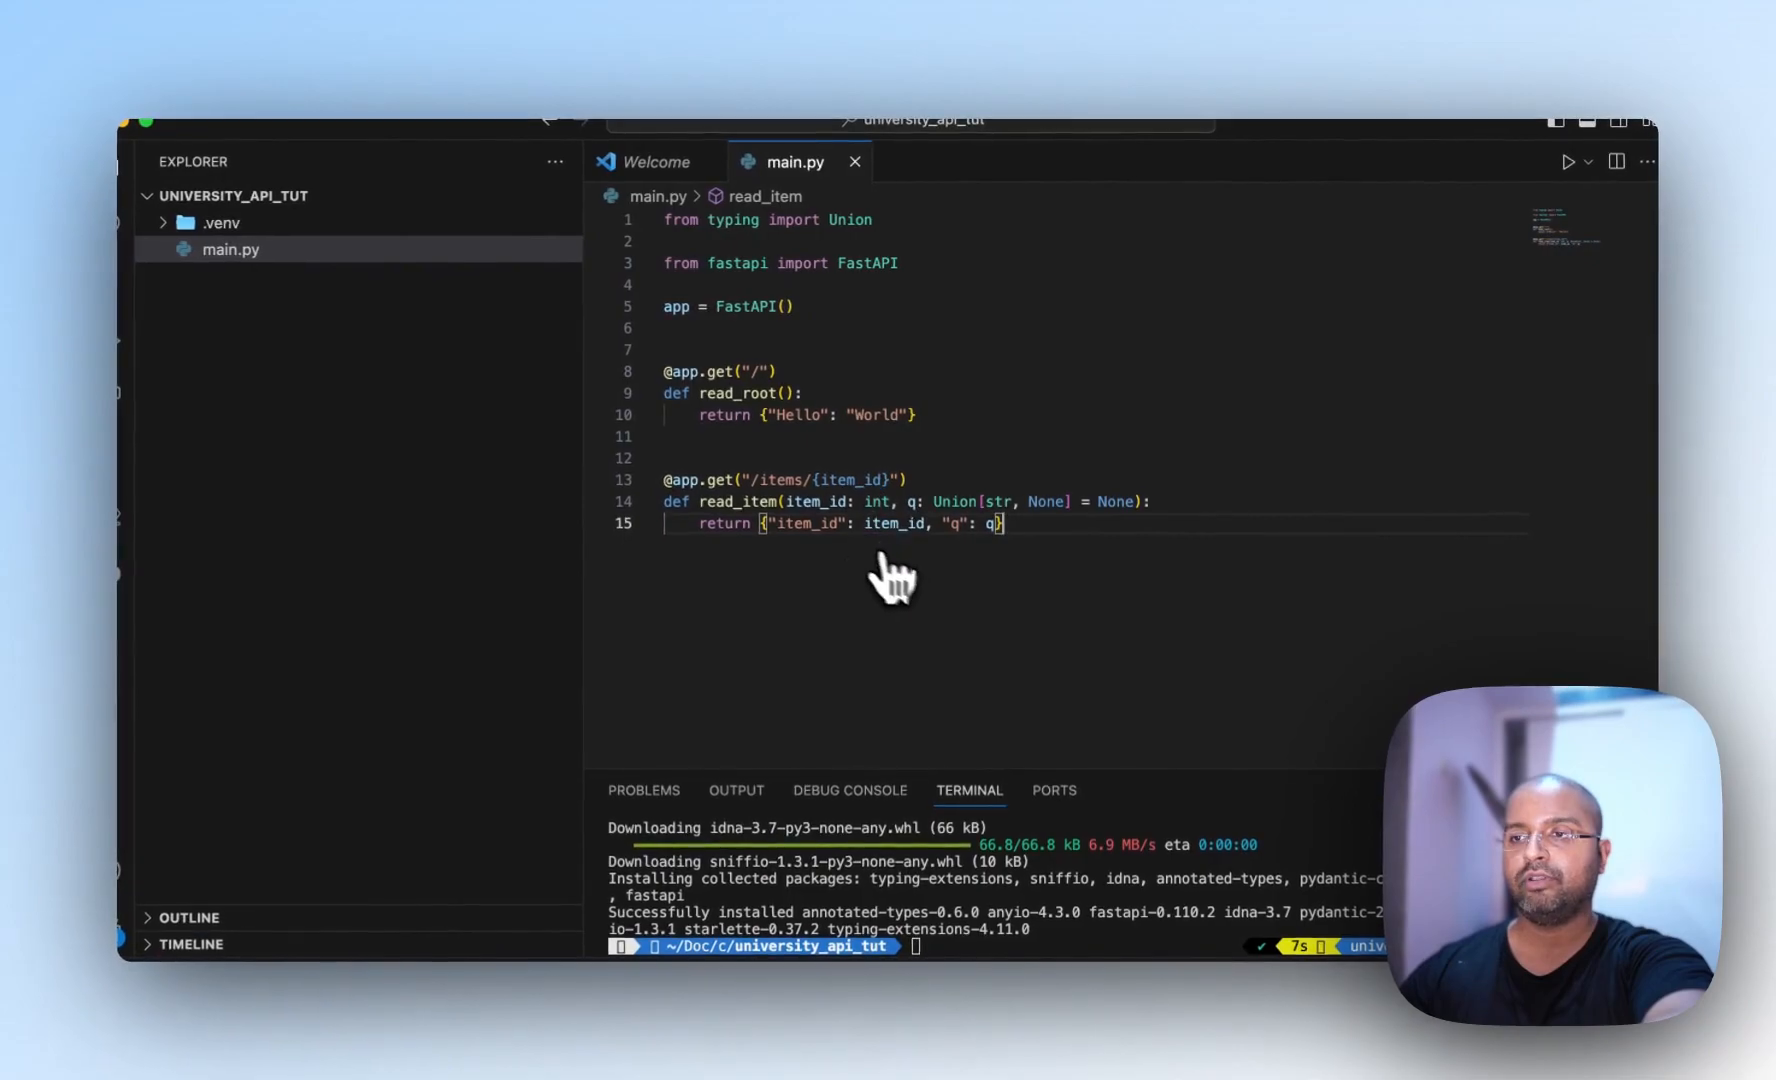
pyautogui.moveTo(827, 425)
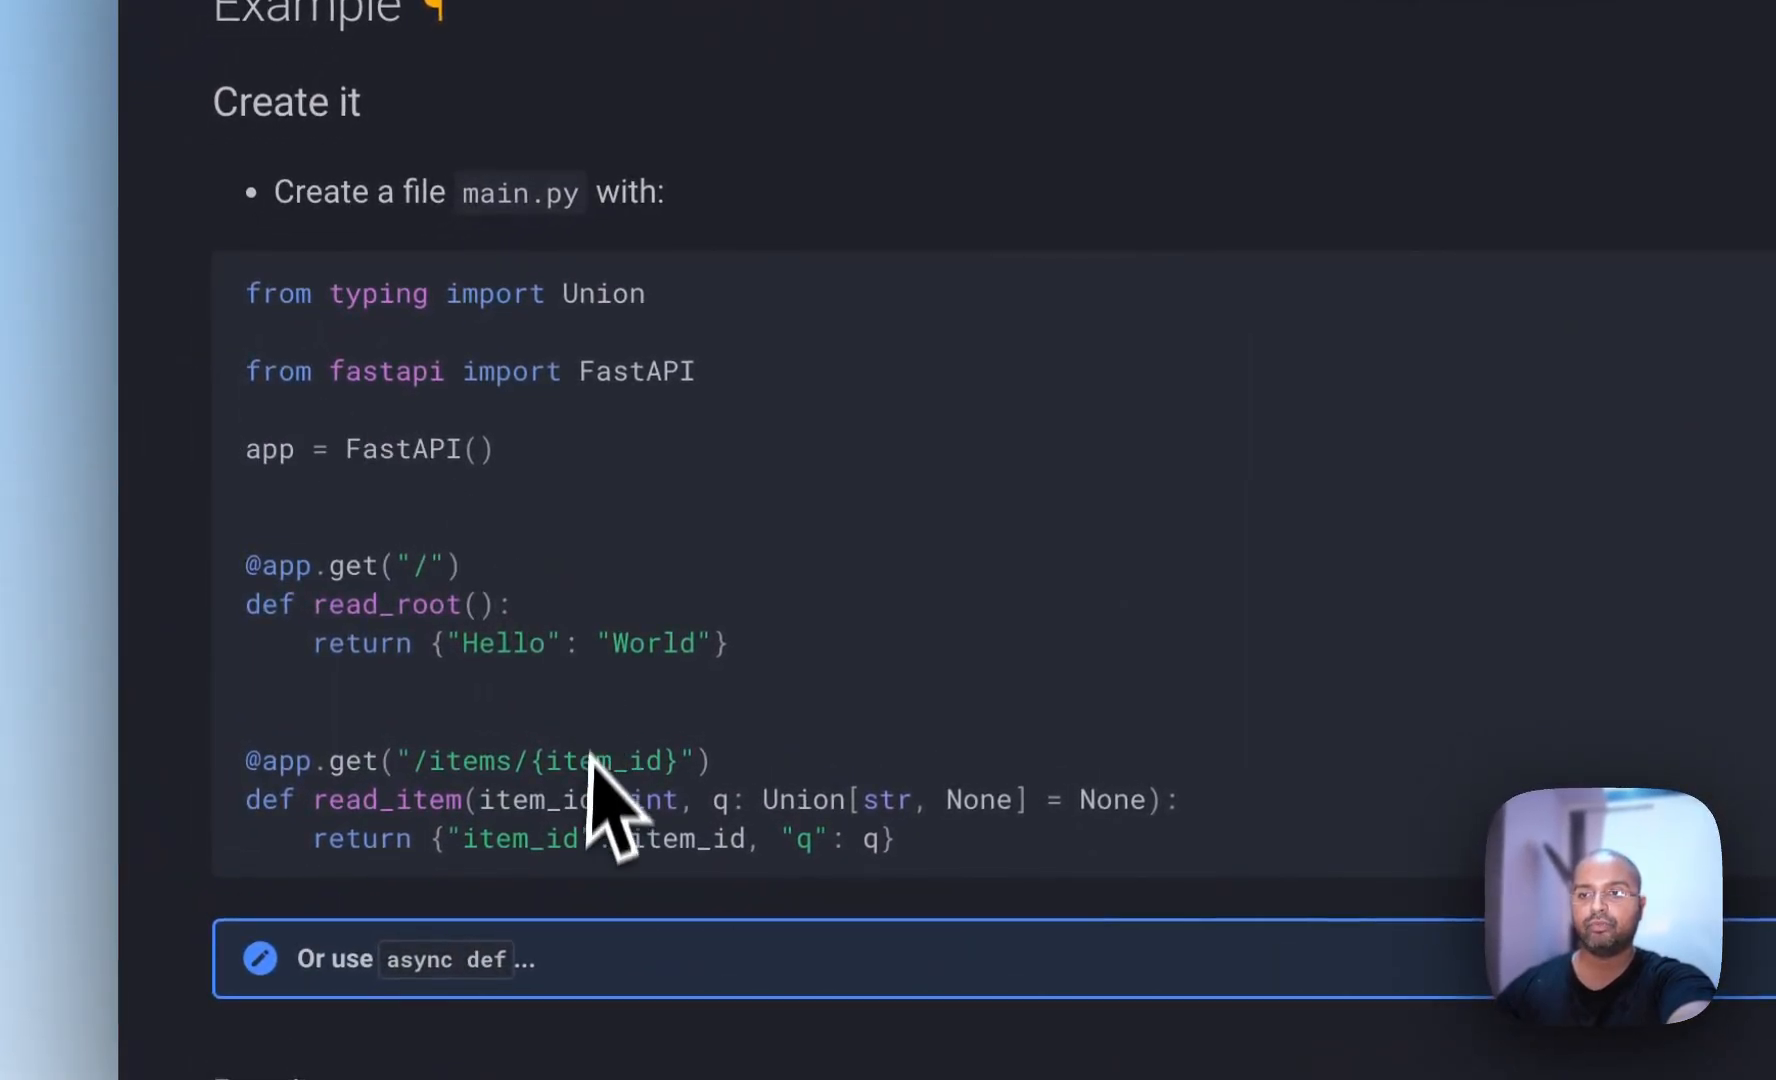
# Step: Scroll the docs back to the main.py Create it code block
pyautogui.scroll(-3)
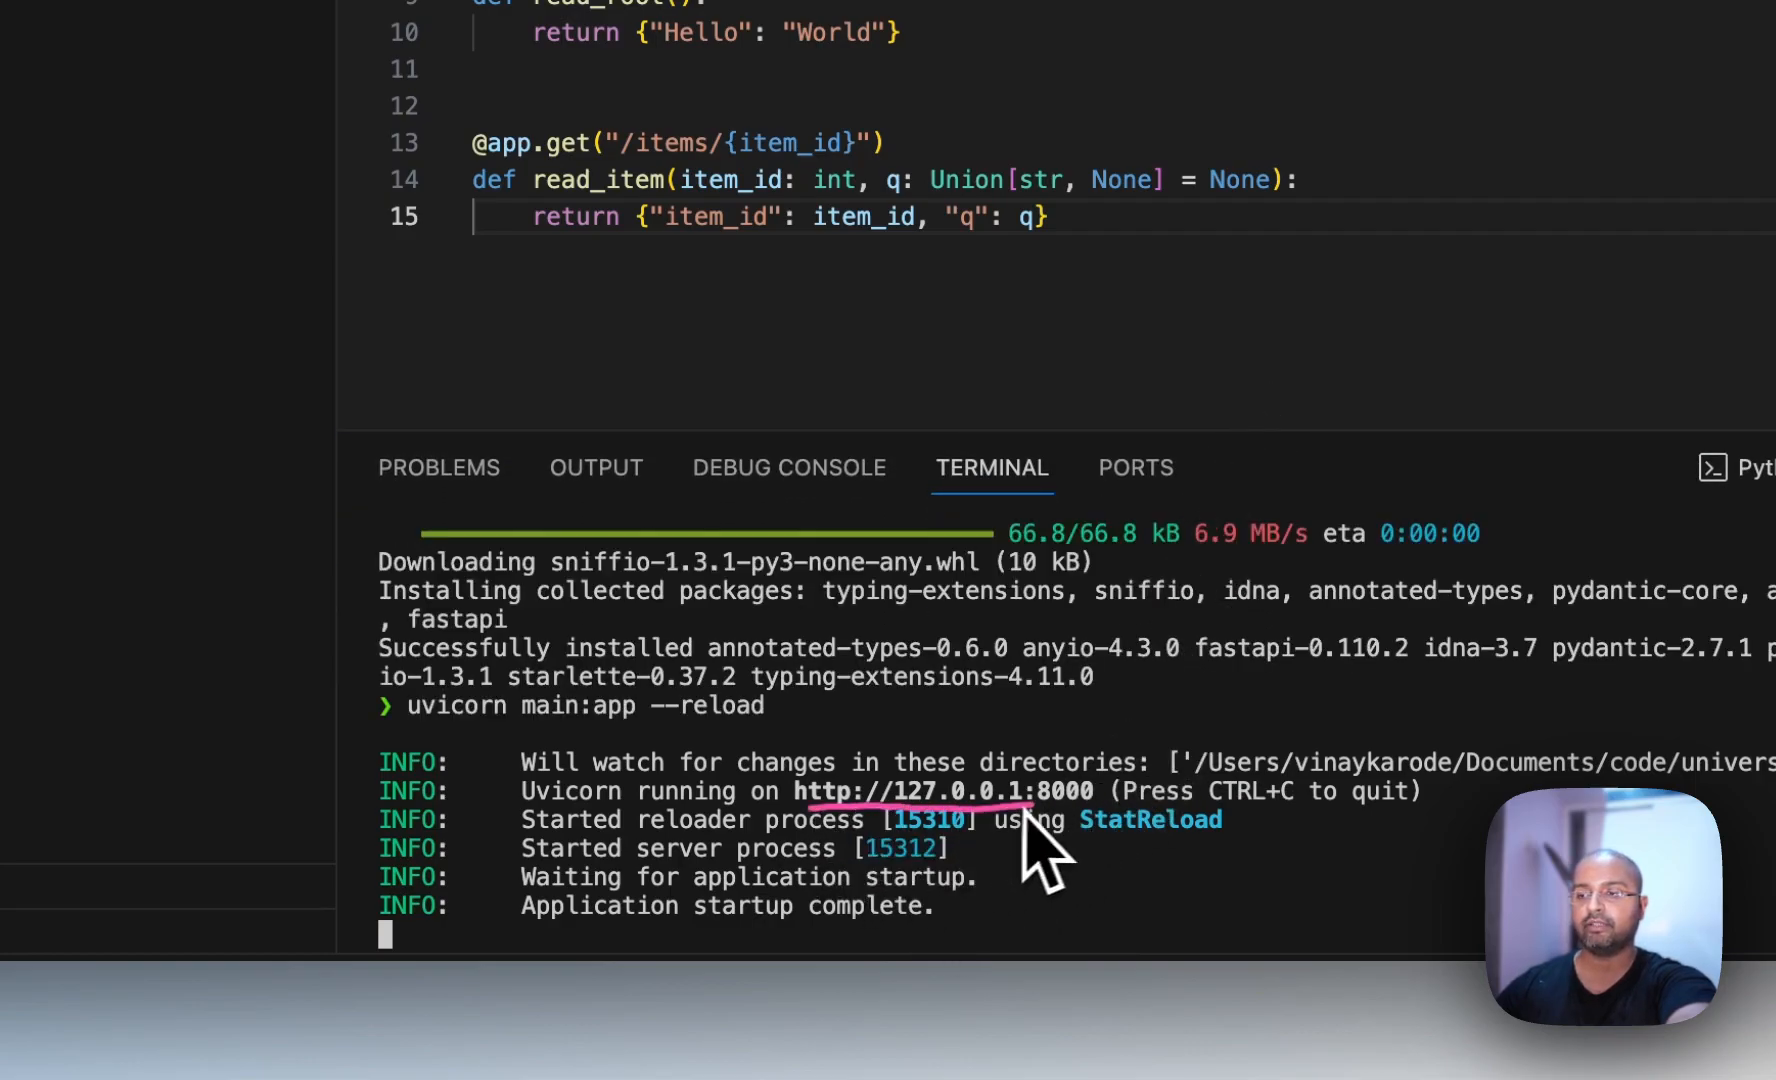
pyautogui.moveTo(612, 849)
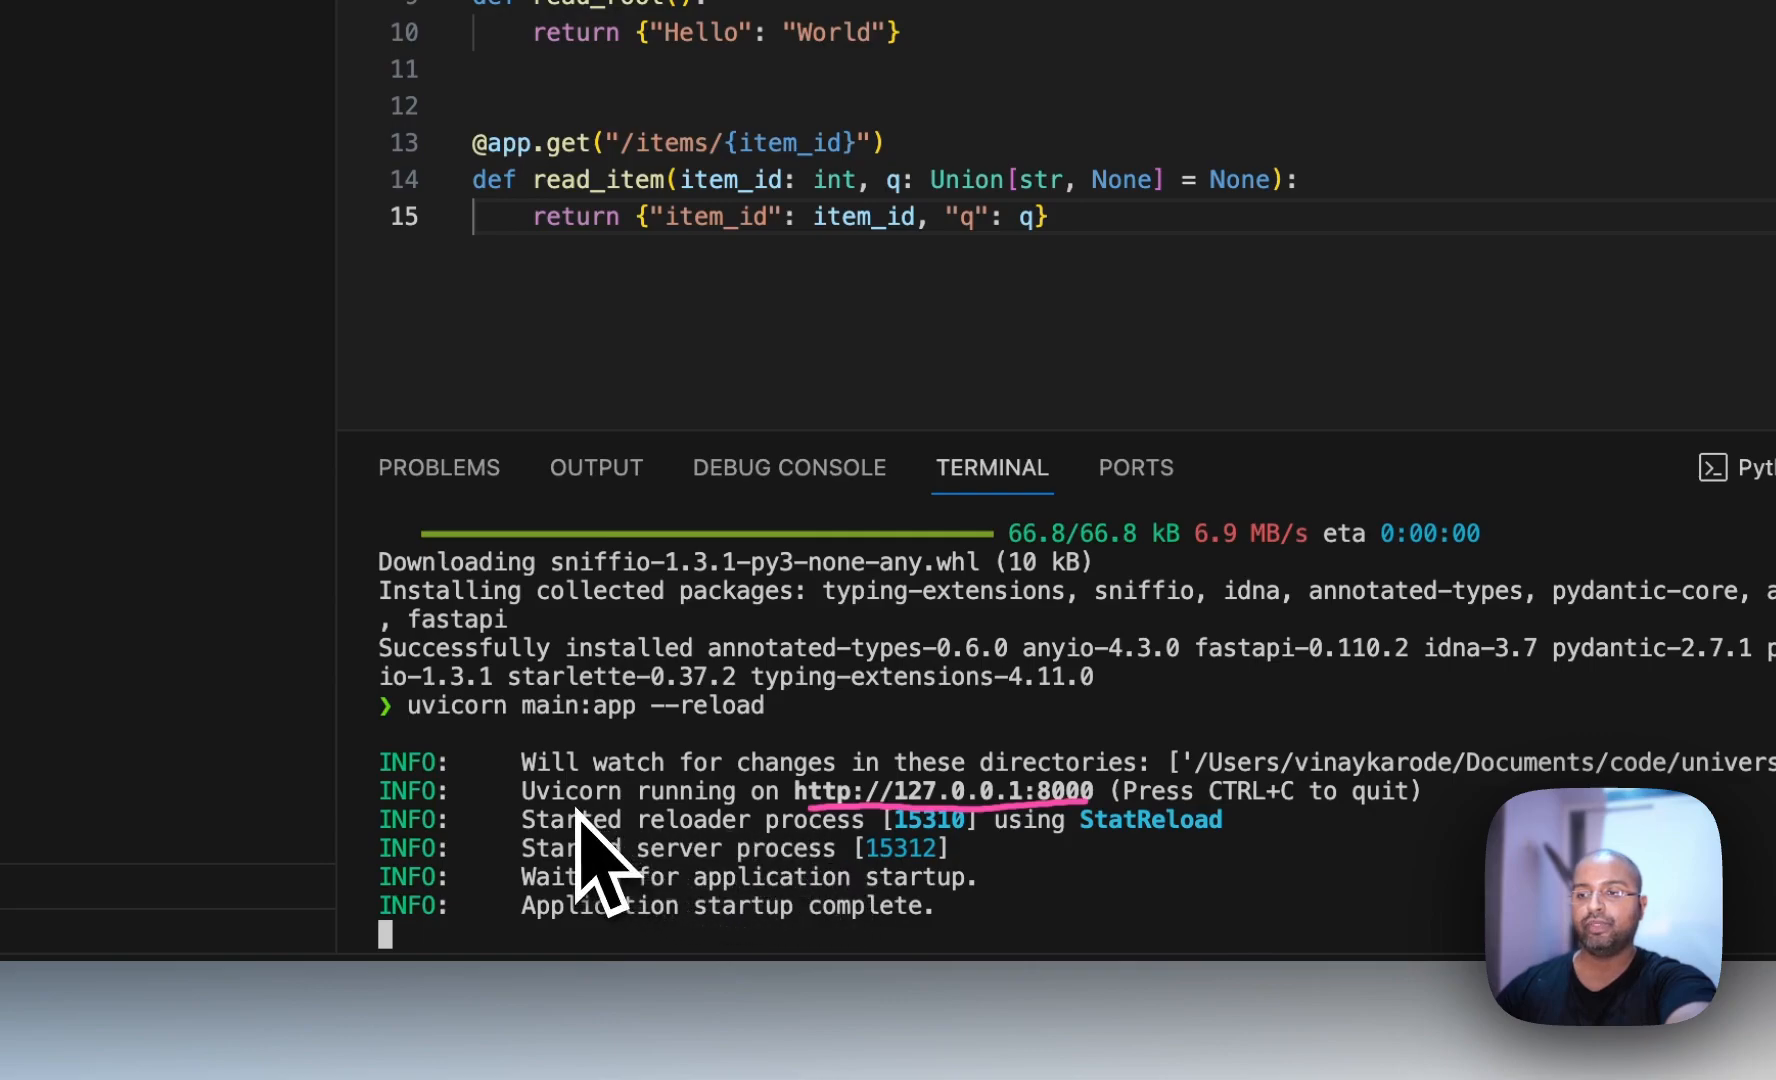
pyautogui.moveTo(923, 866)
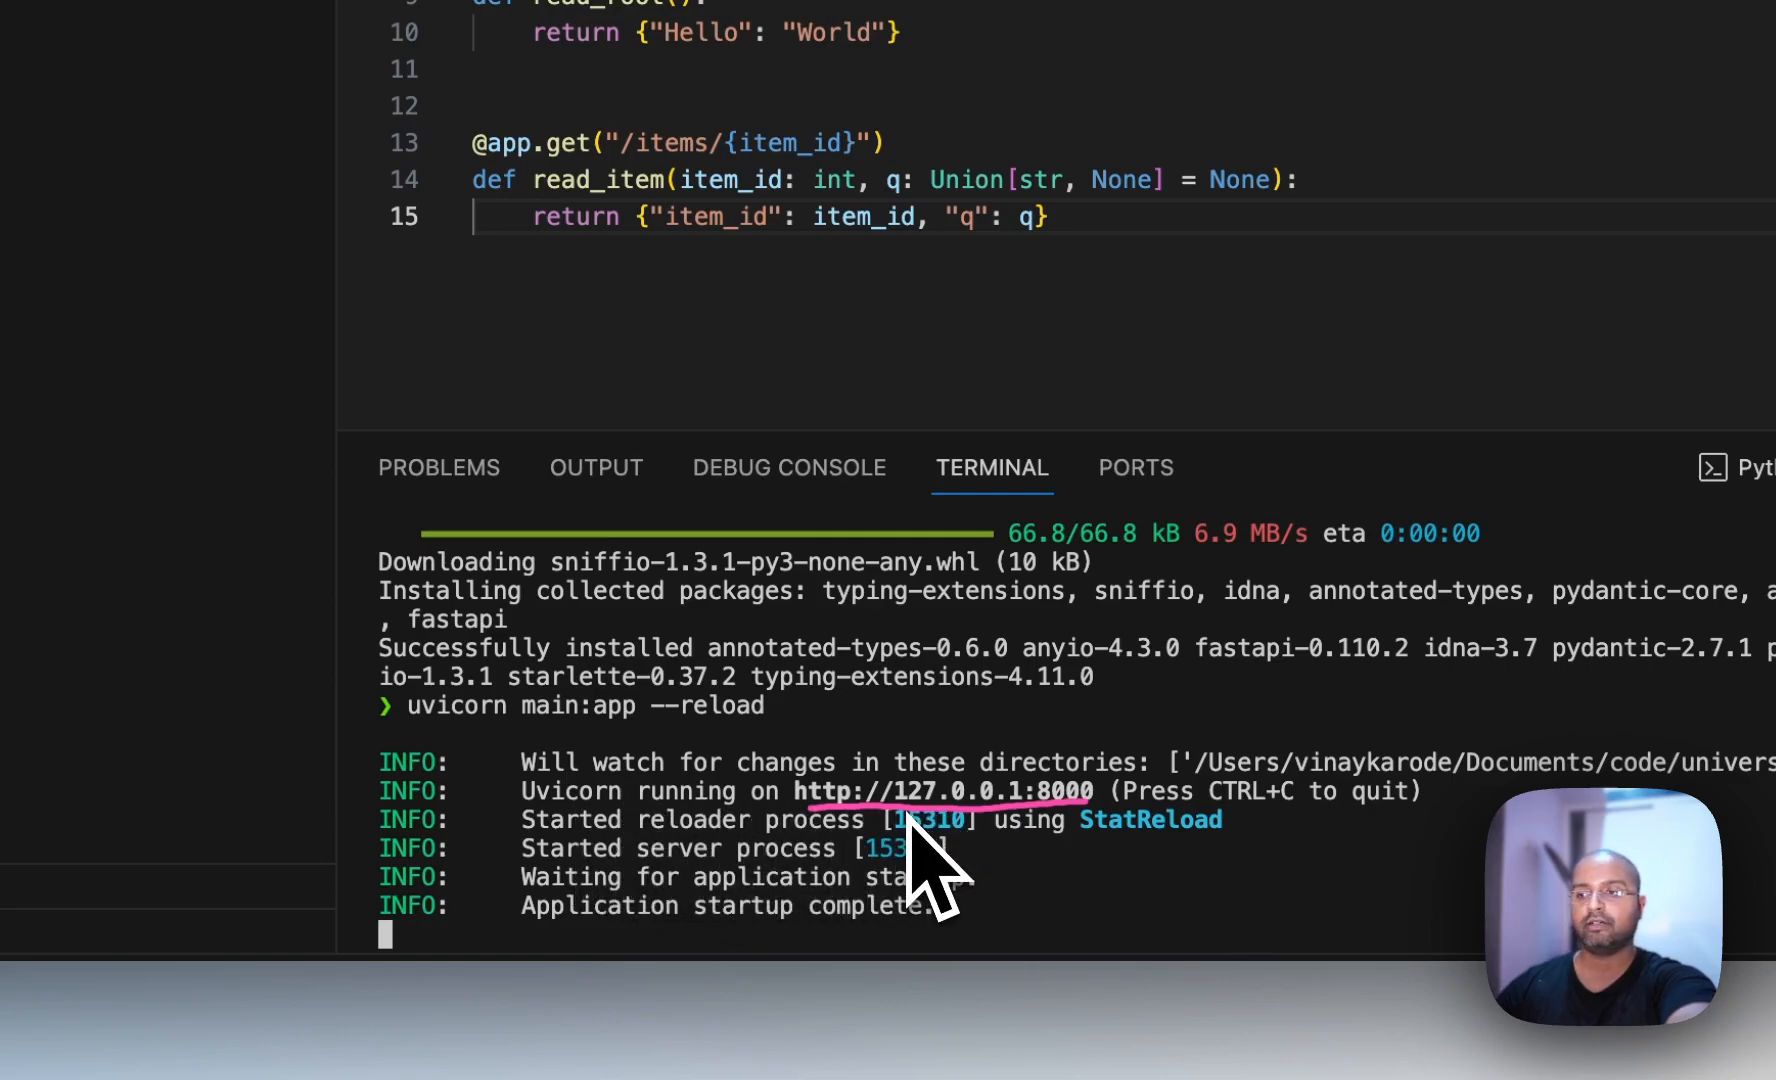
pyautogui.moveTo(878, 804)
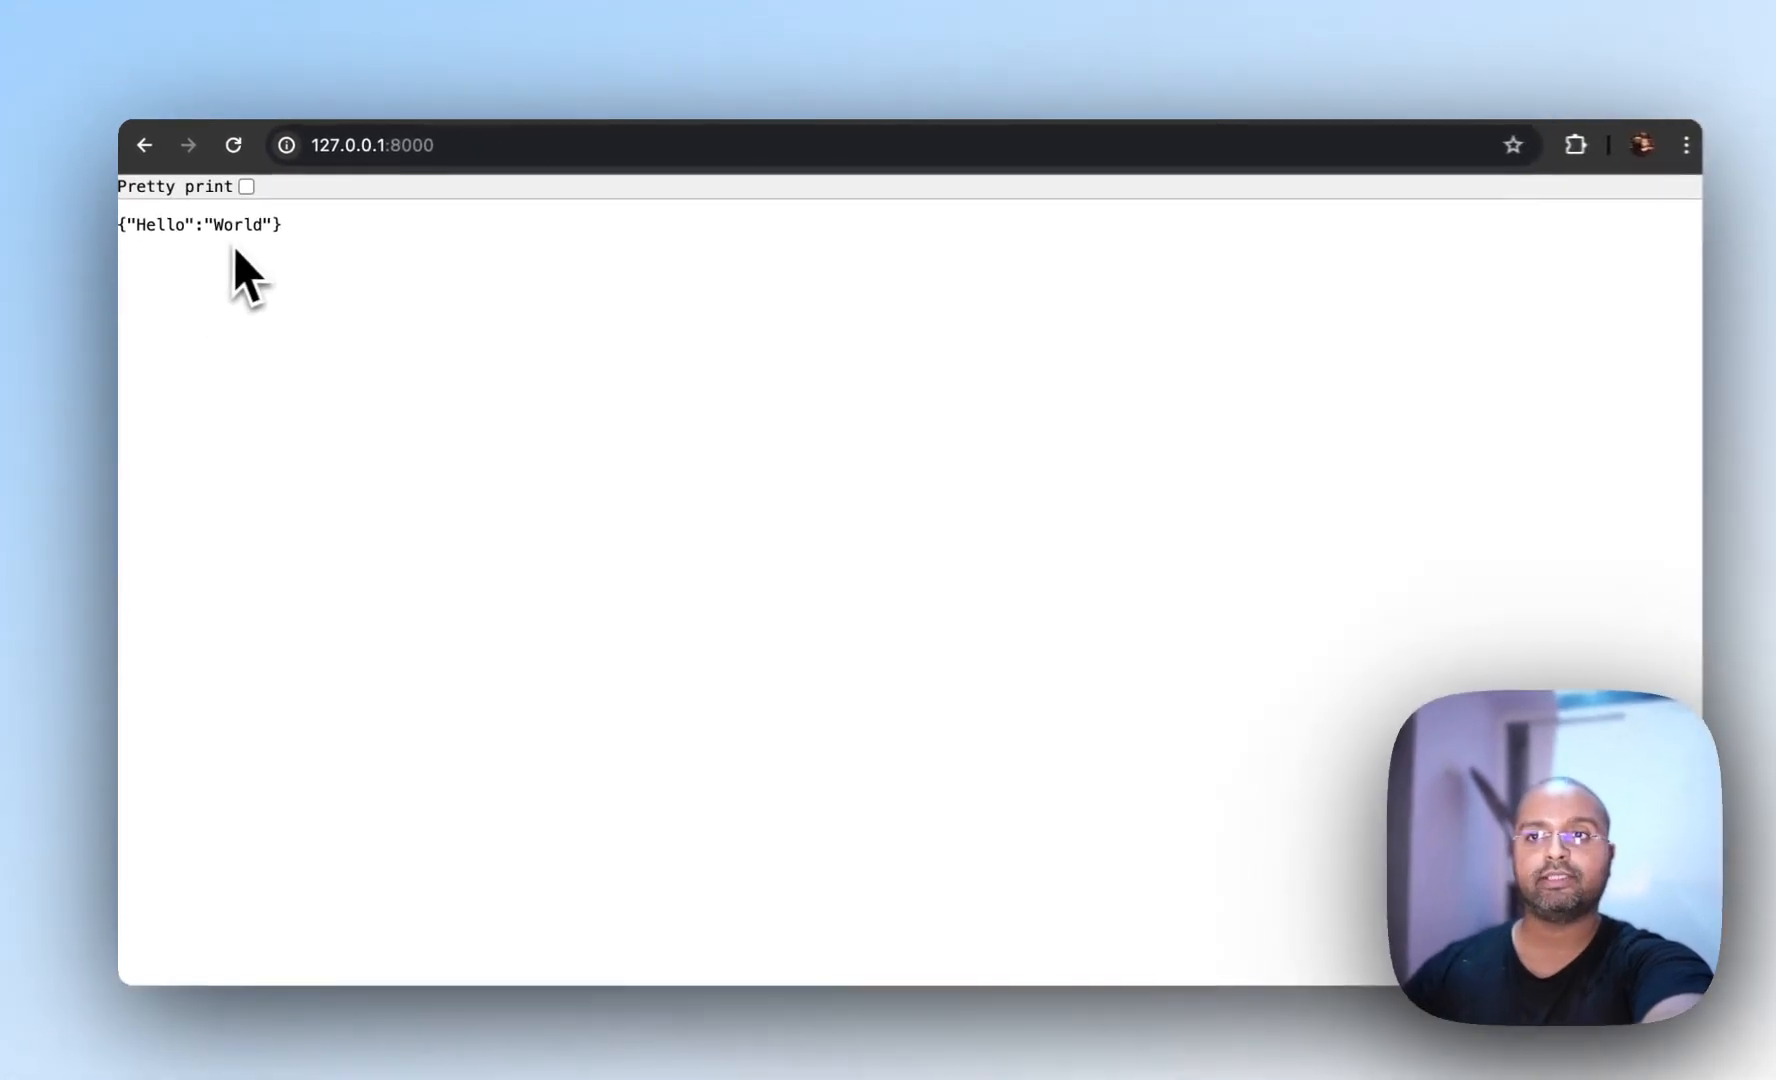
pyautogui.moveTo(317, 249)
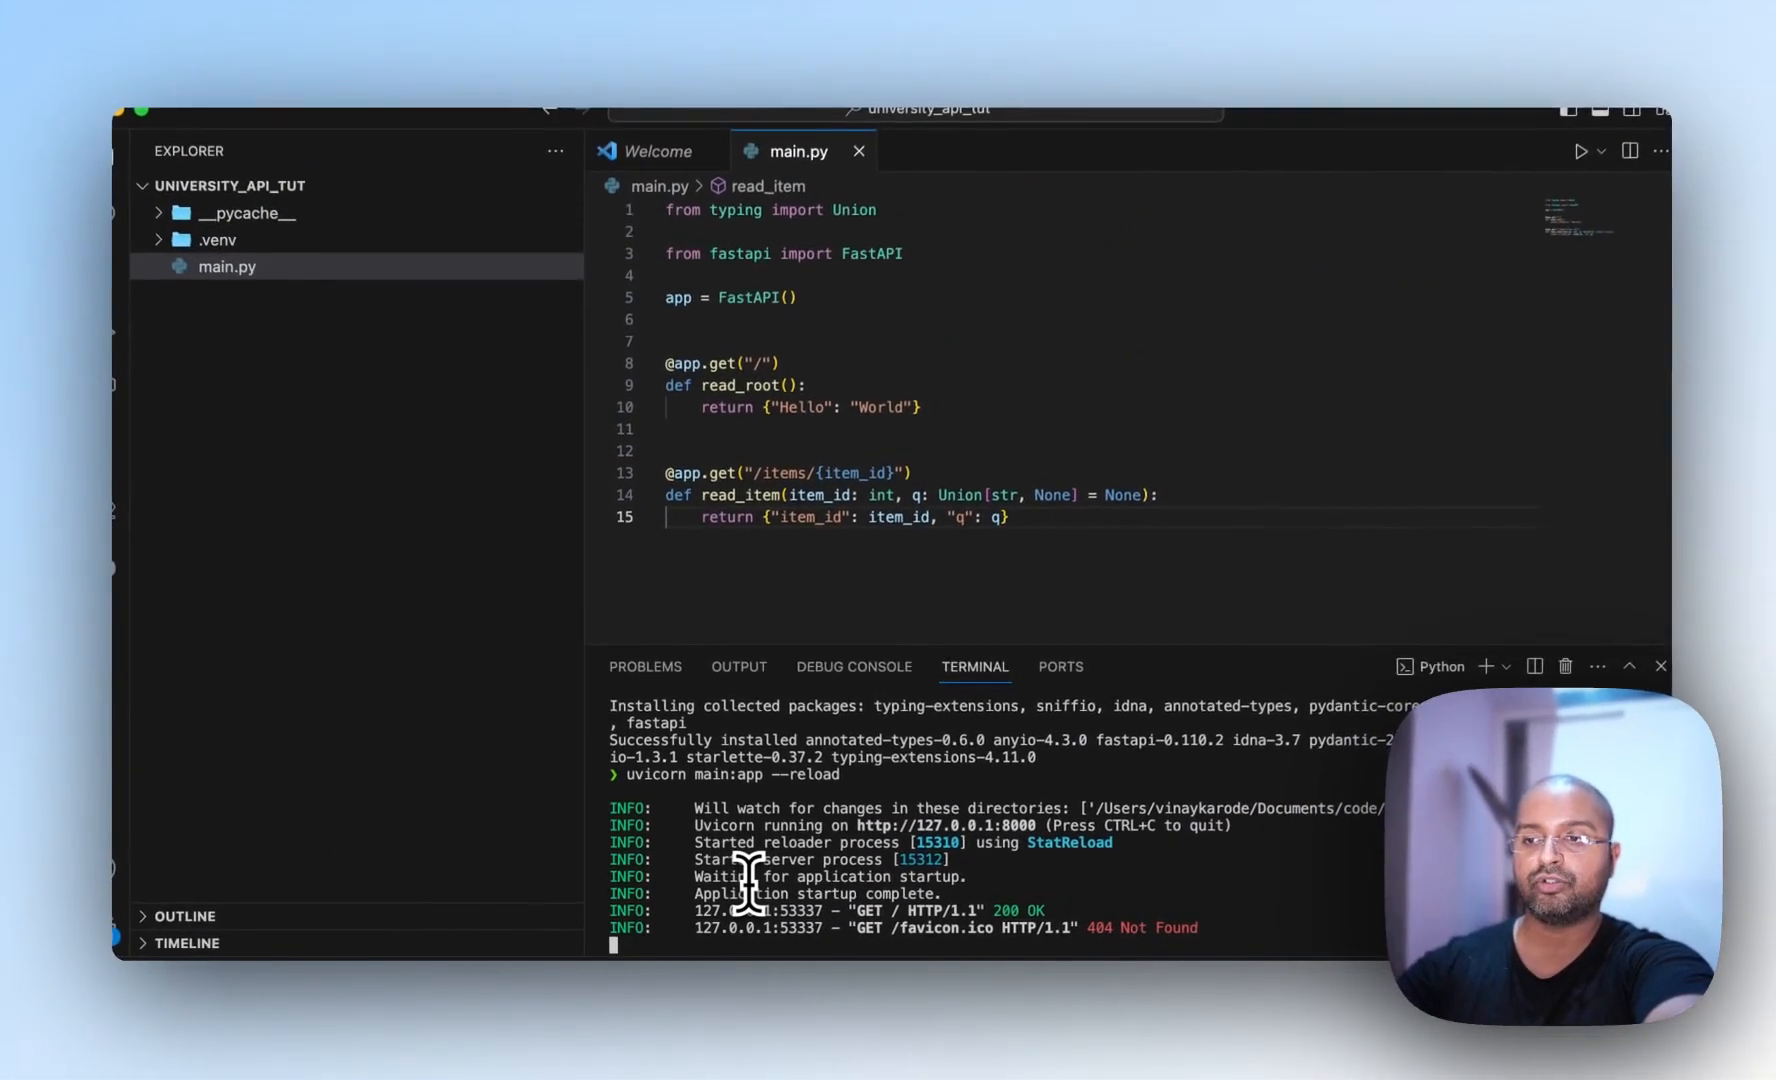
# Step: Stop the running uvicorn server with Ctrl+C
pyautogui.press('ctrl+c')
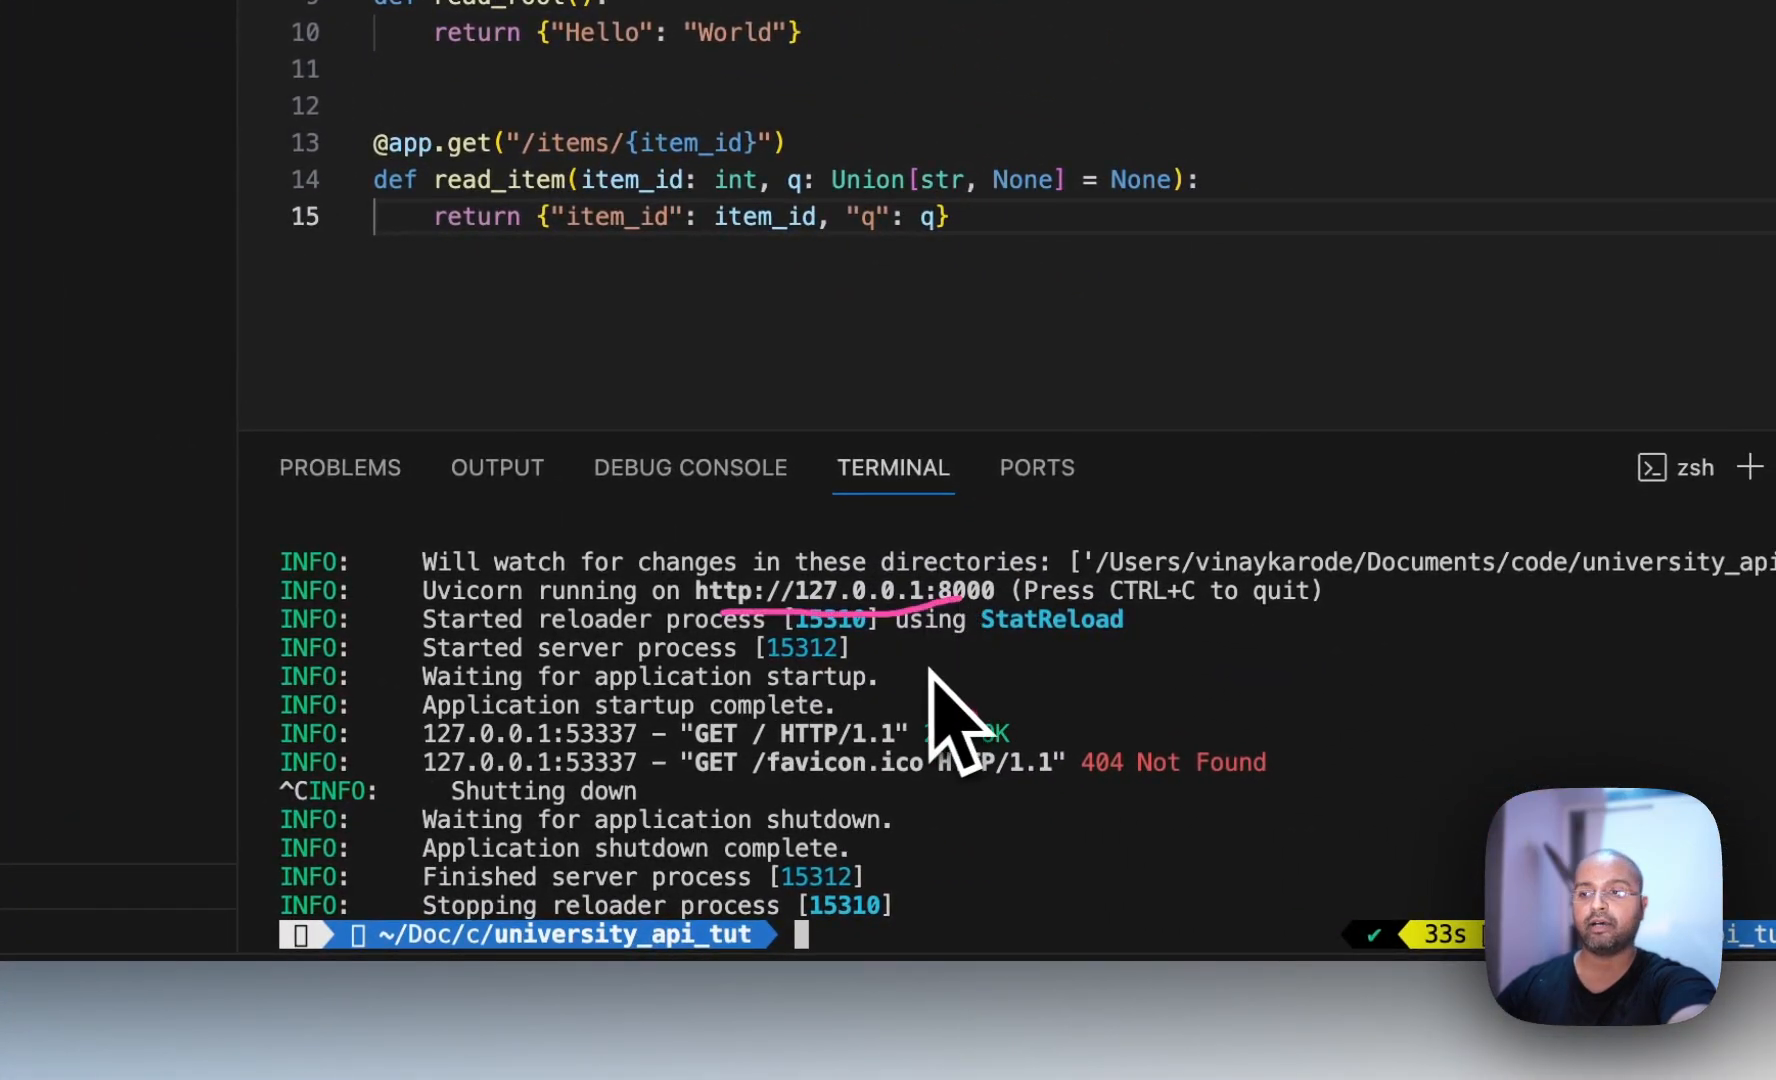
pyautogui.moveTo(1133, 736)
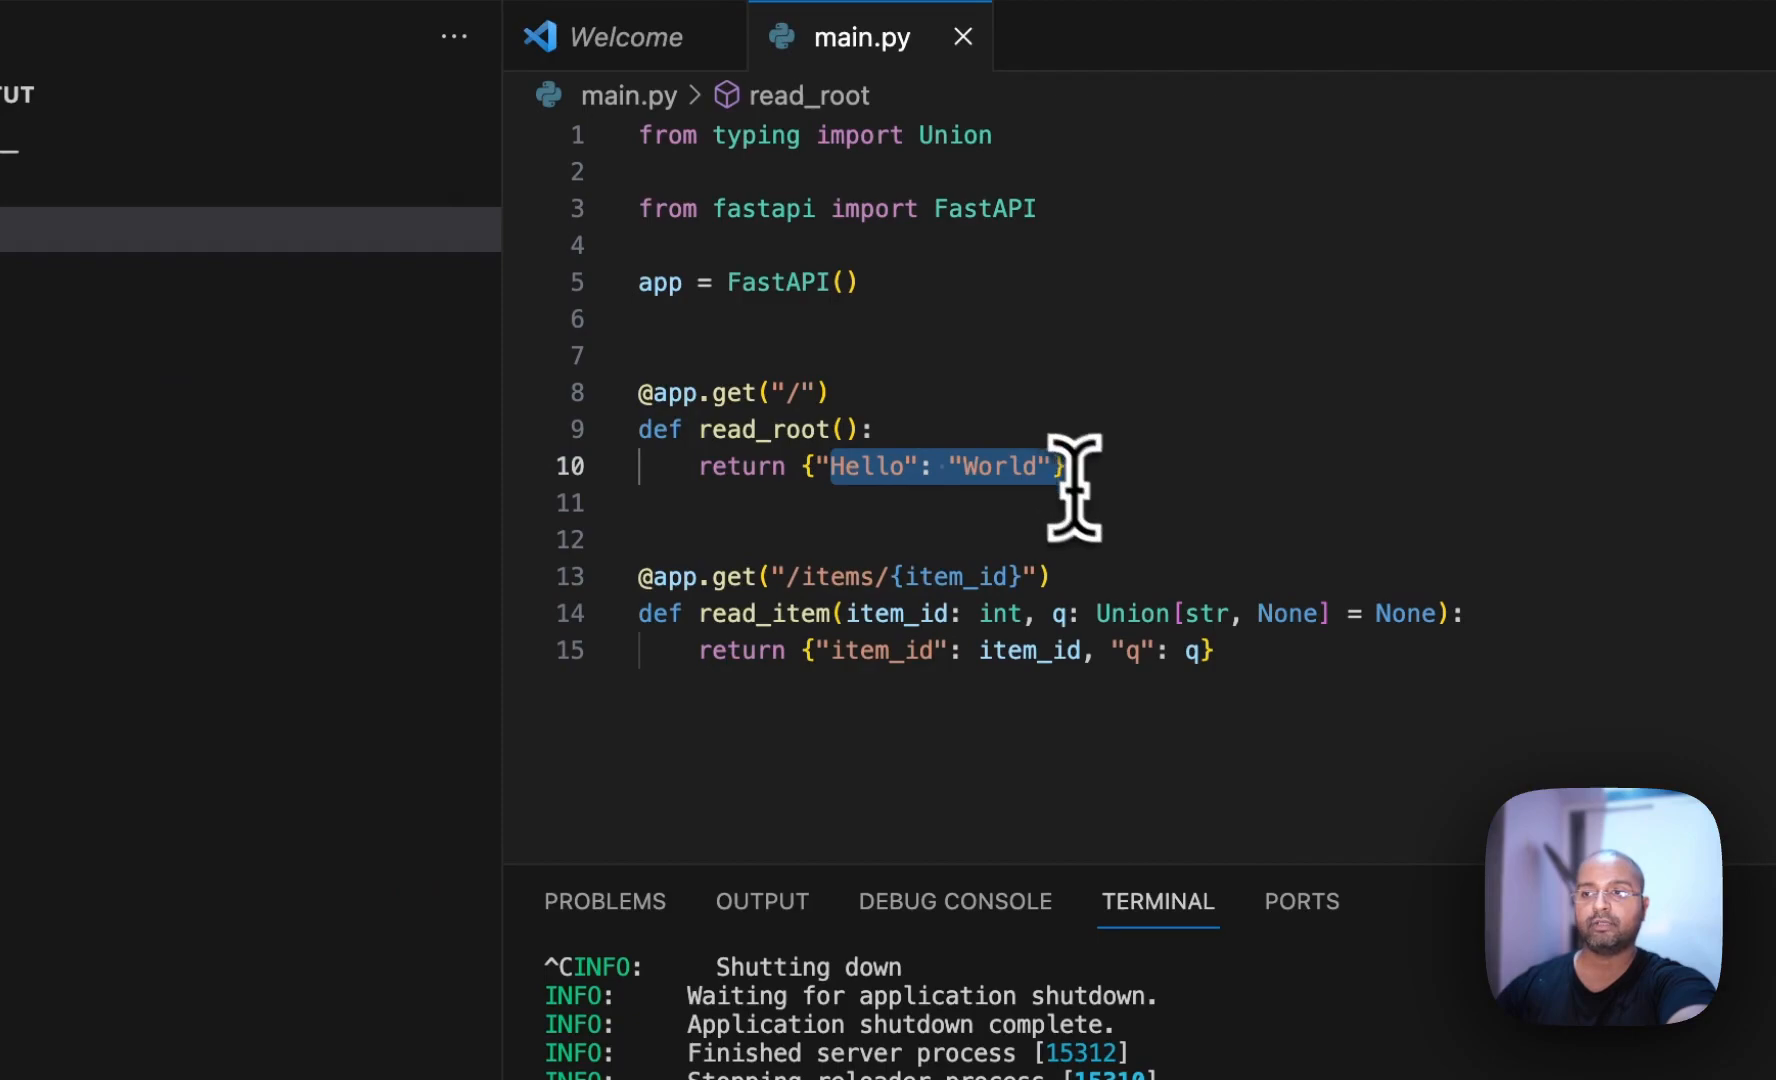
pyautogui.moveTo(810, 385)
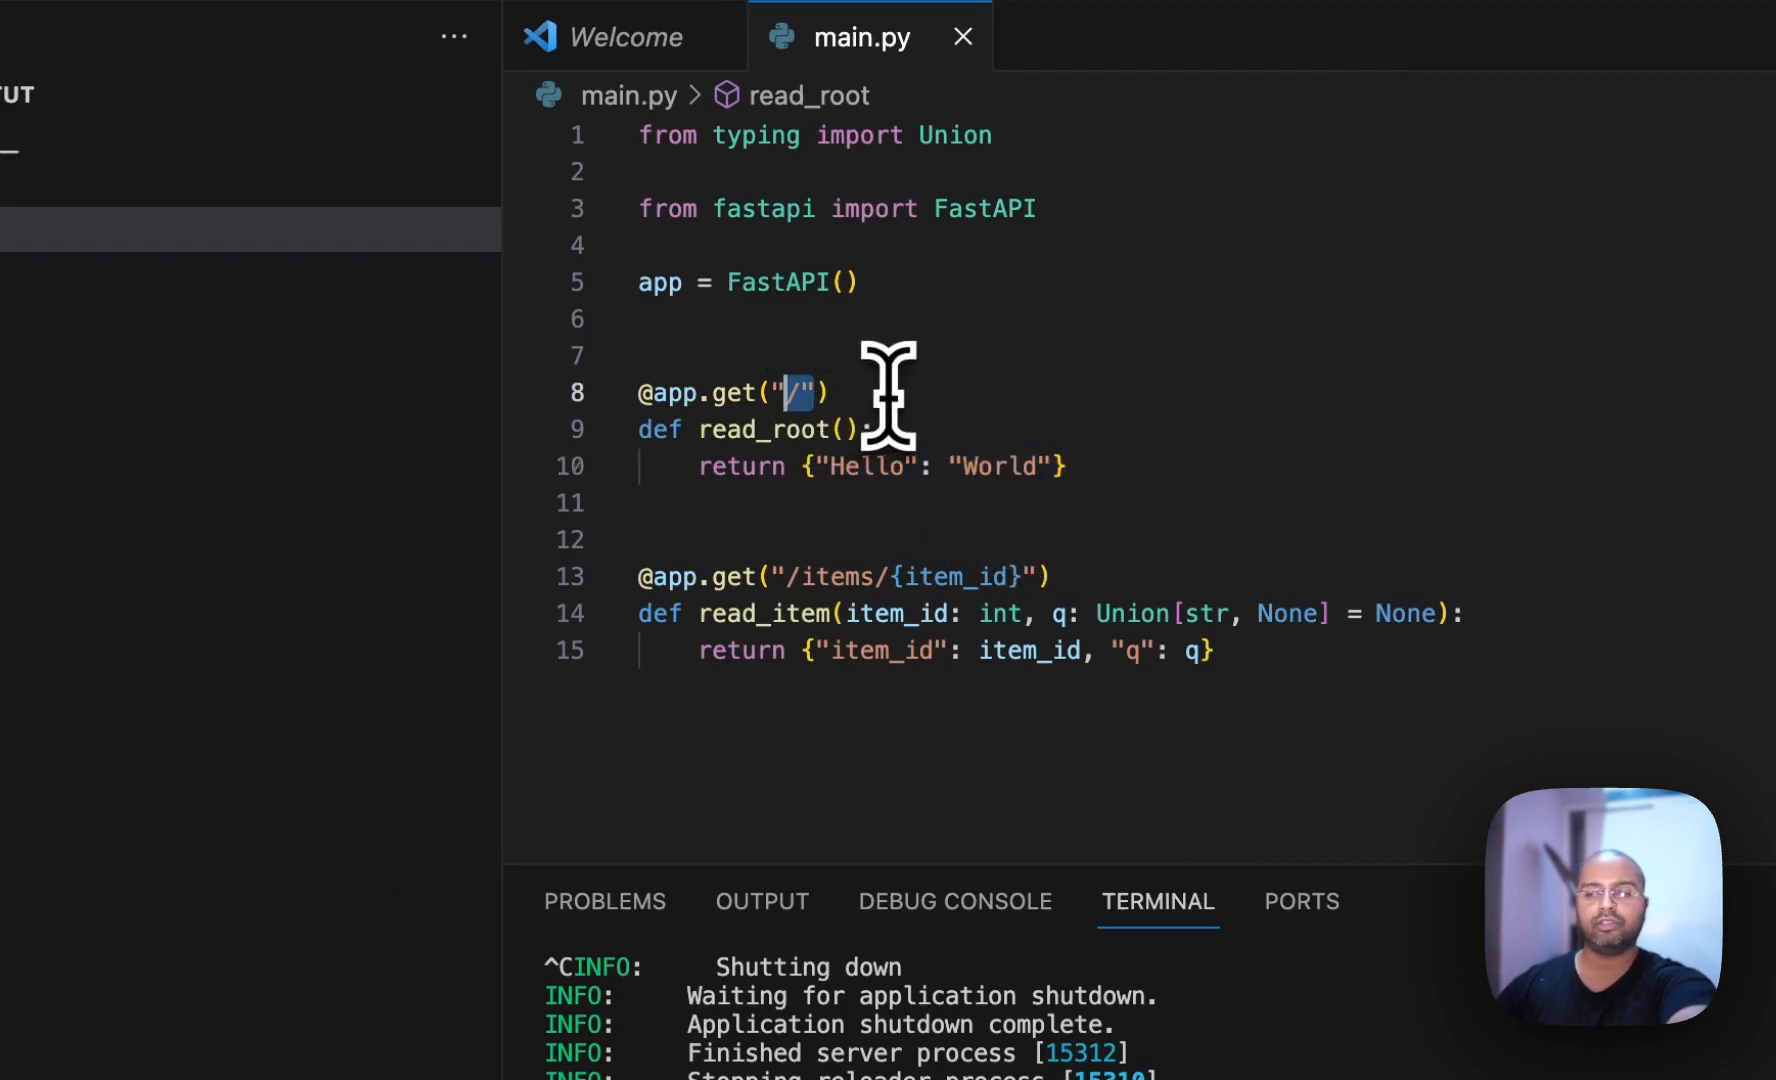
pyautogui.moveTo(832, 572)
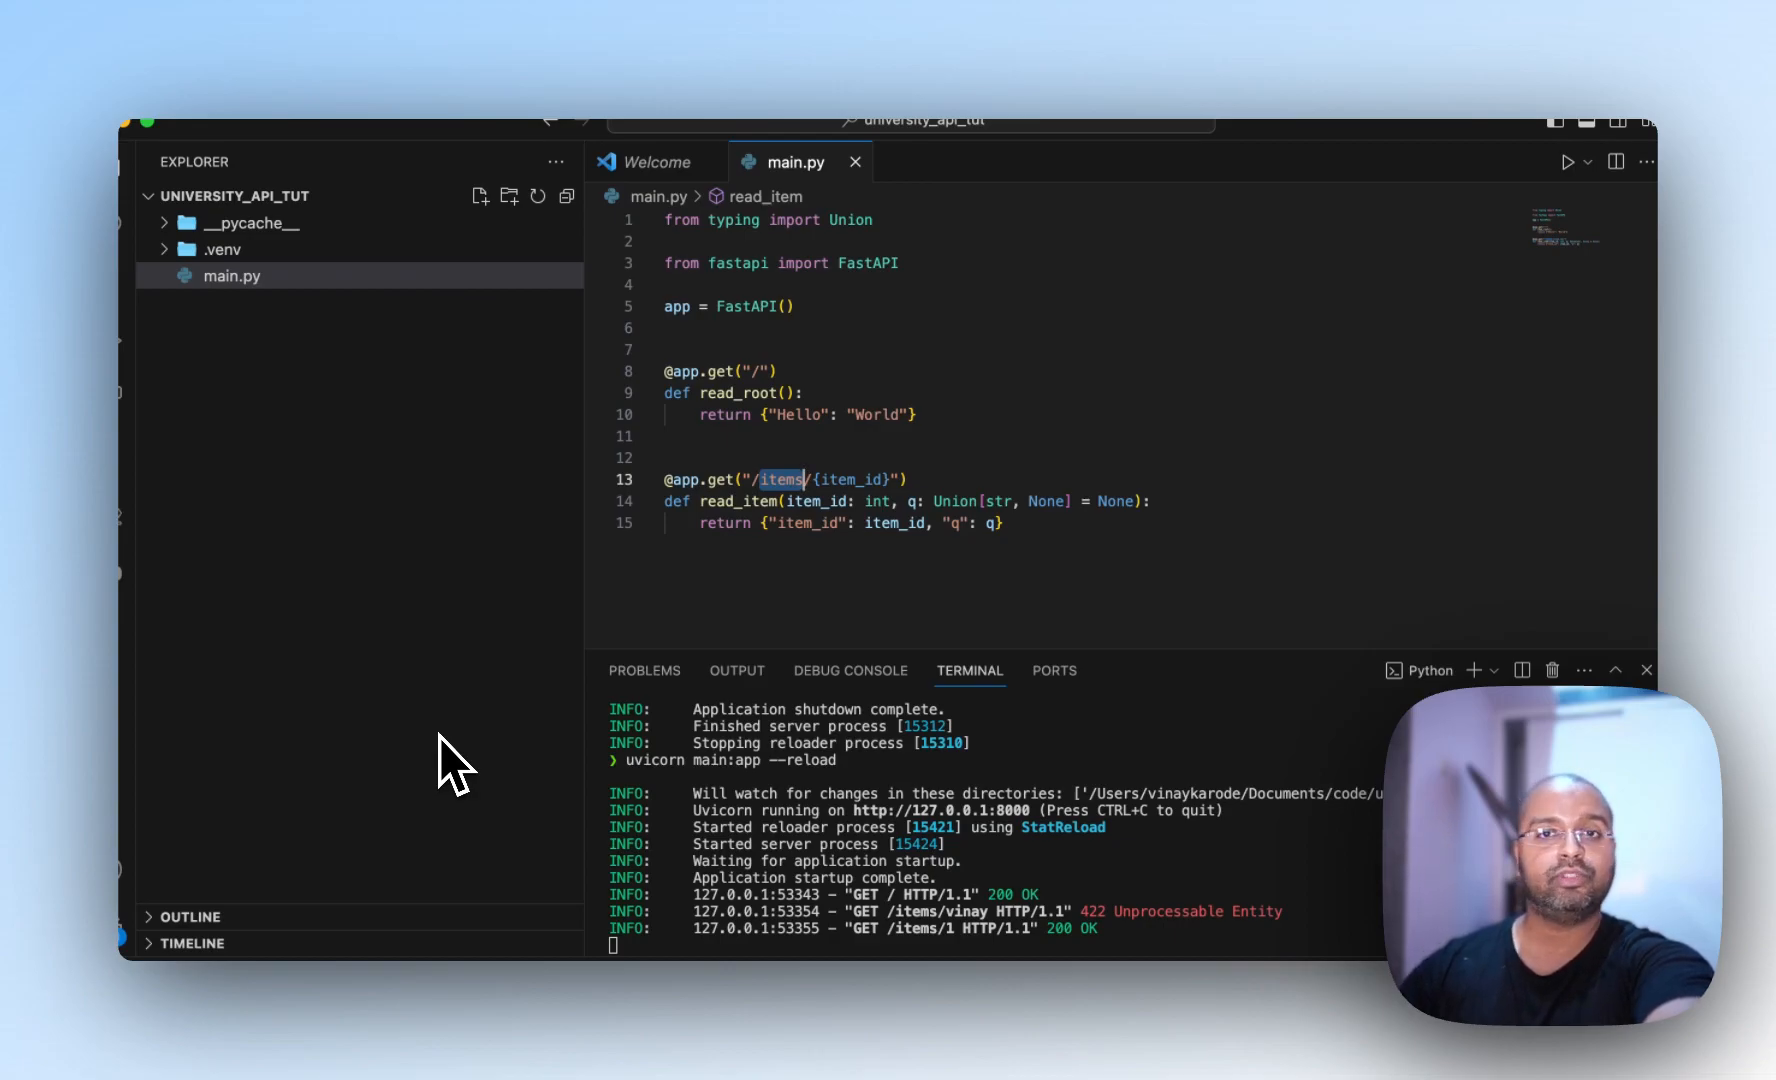
pyautogui.moveTo(578, 708)
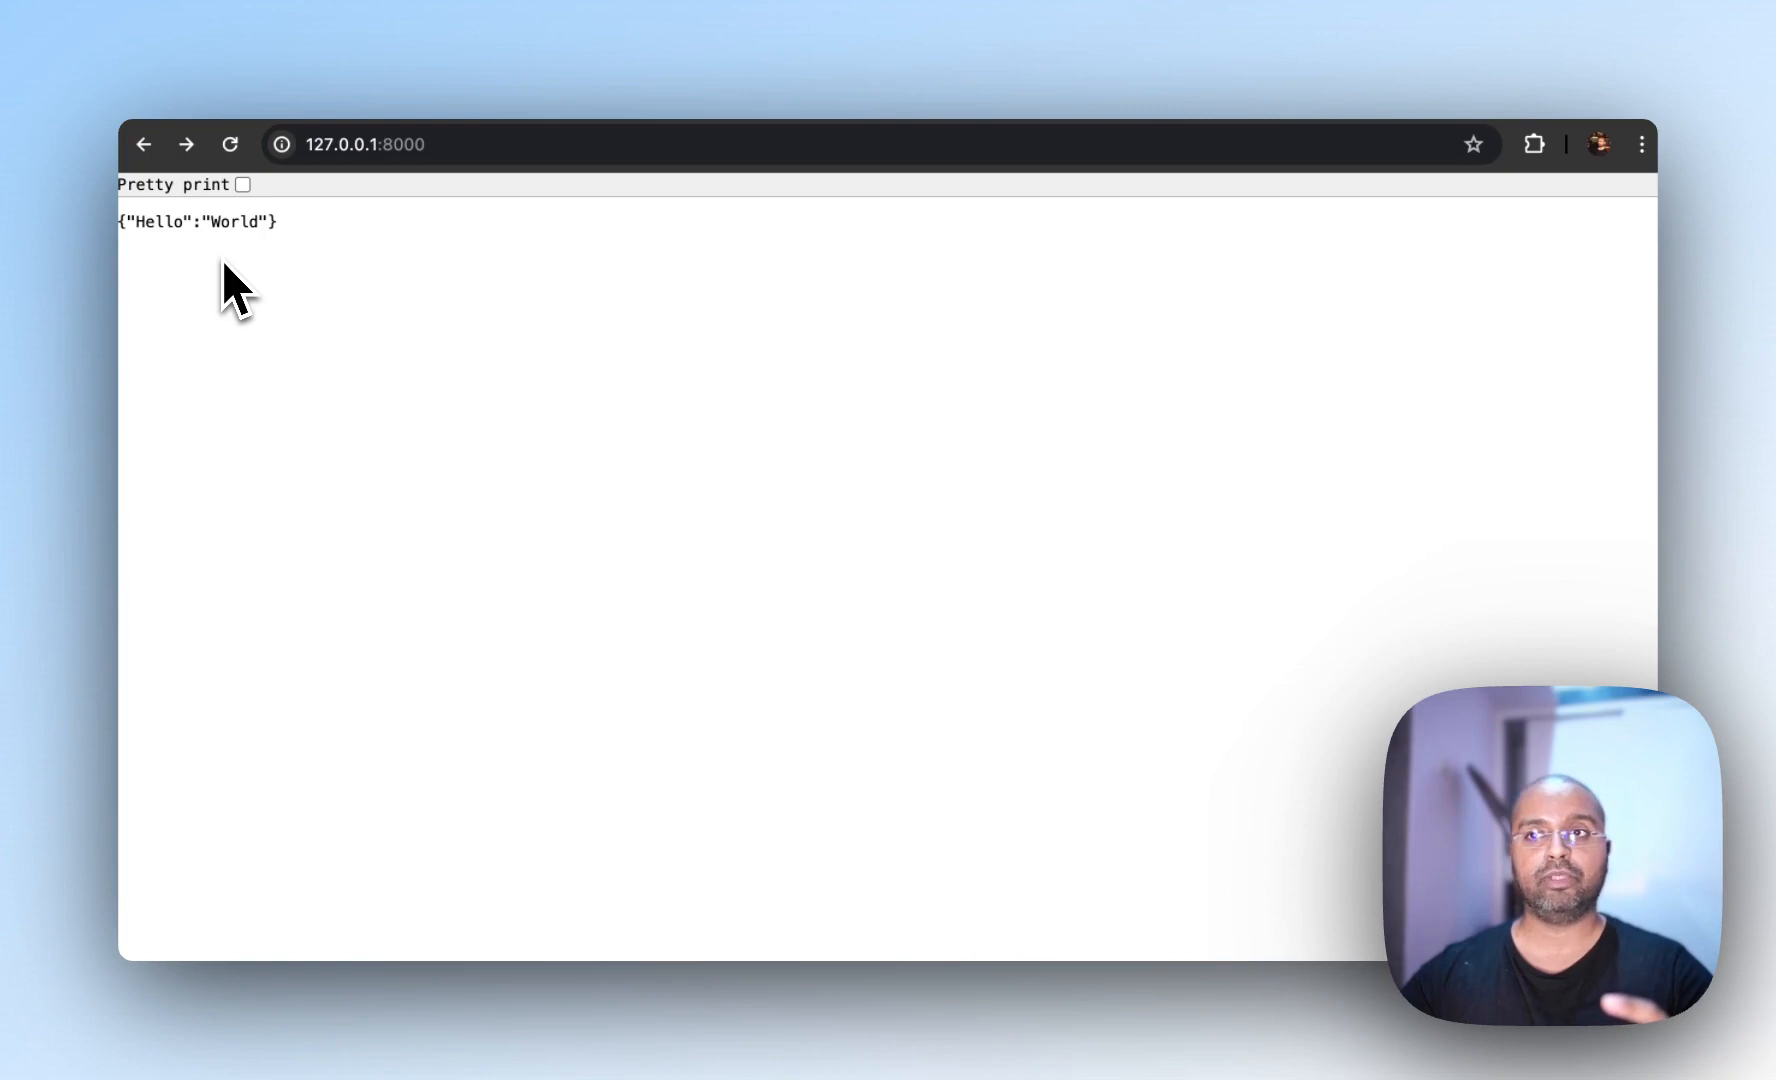
pyautogui.moveTo(281, 238)
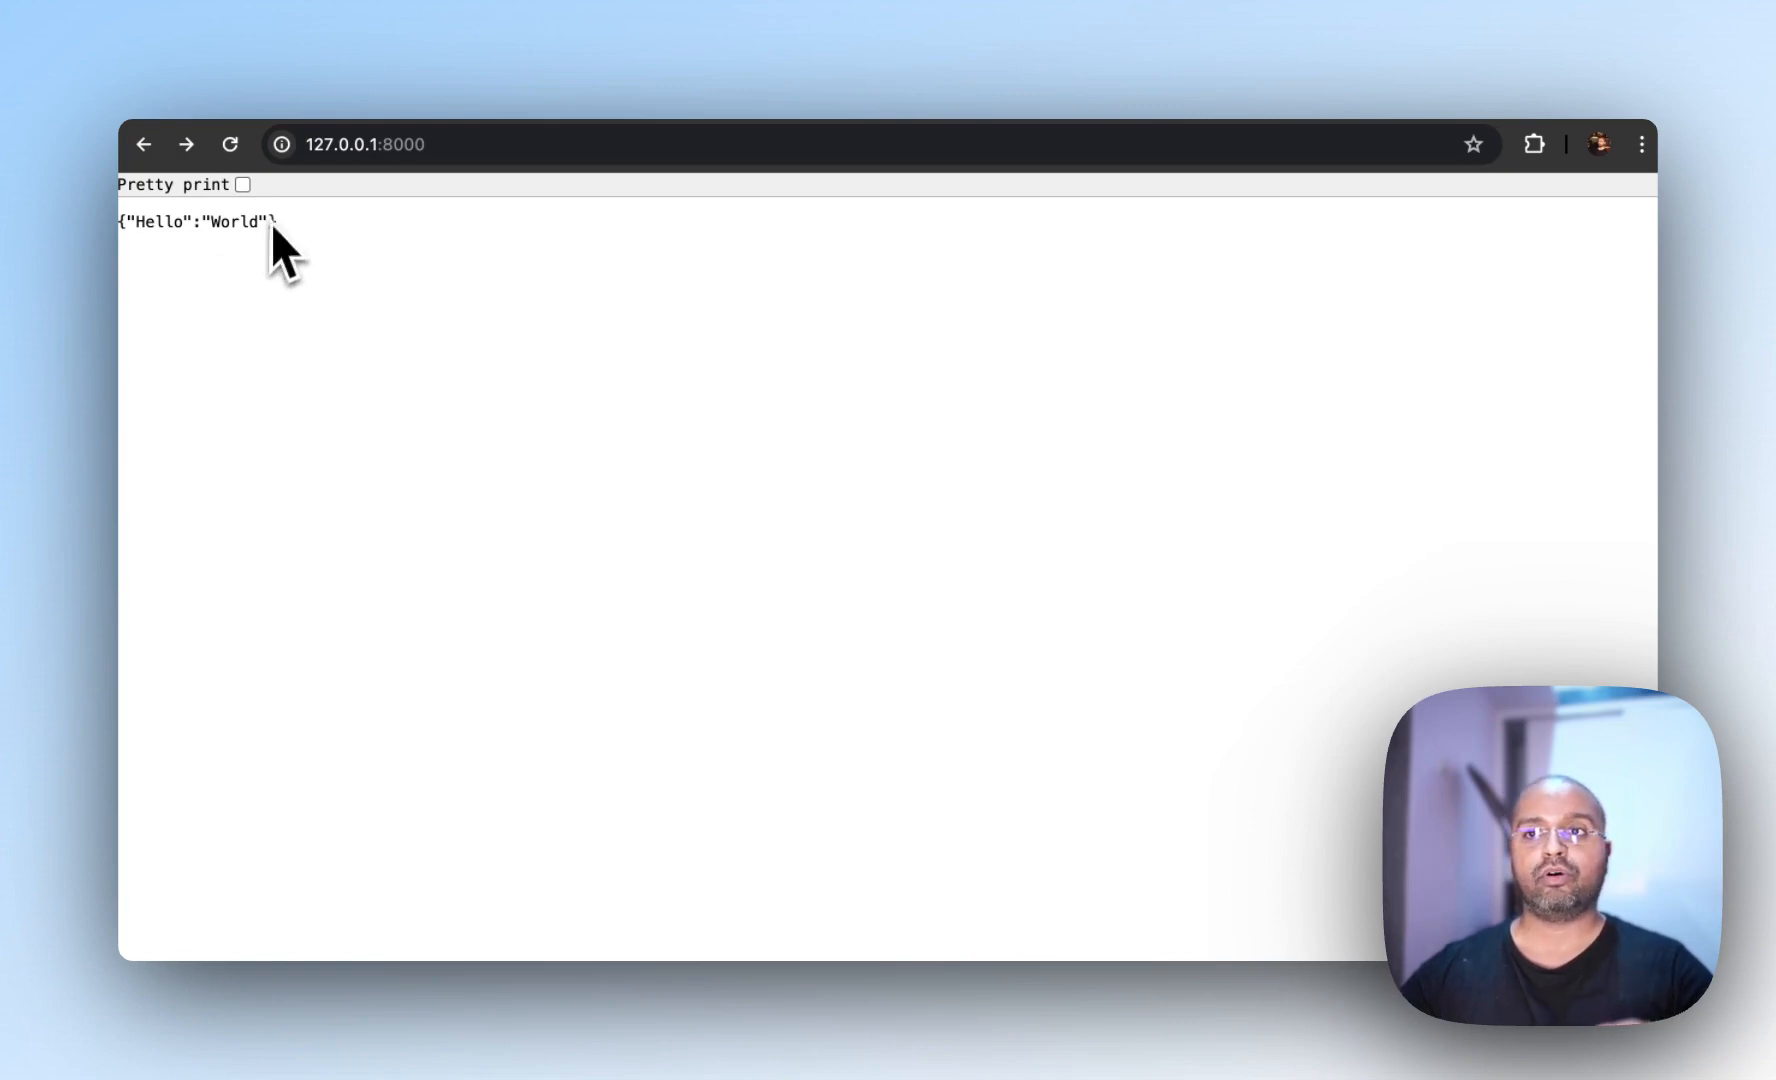
pyautogui.moveTo(292, 283)
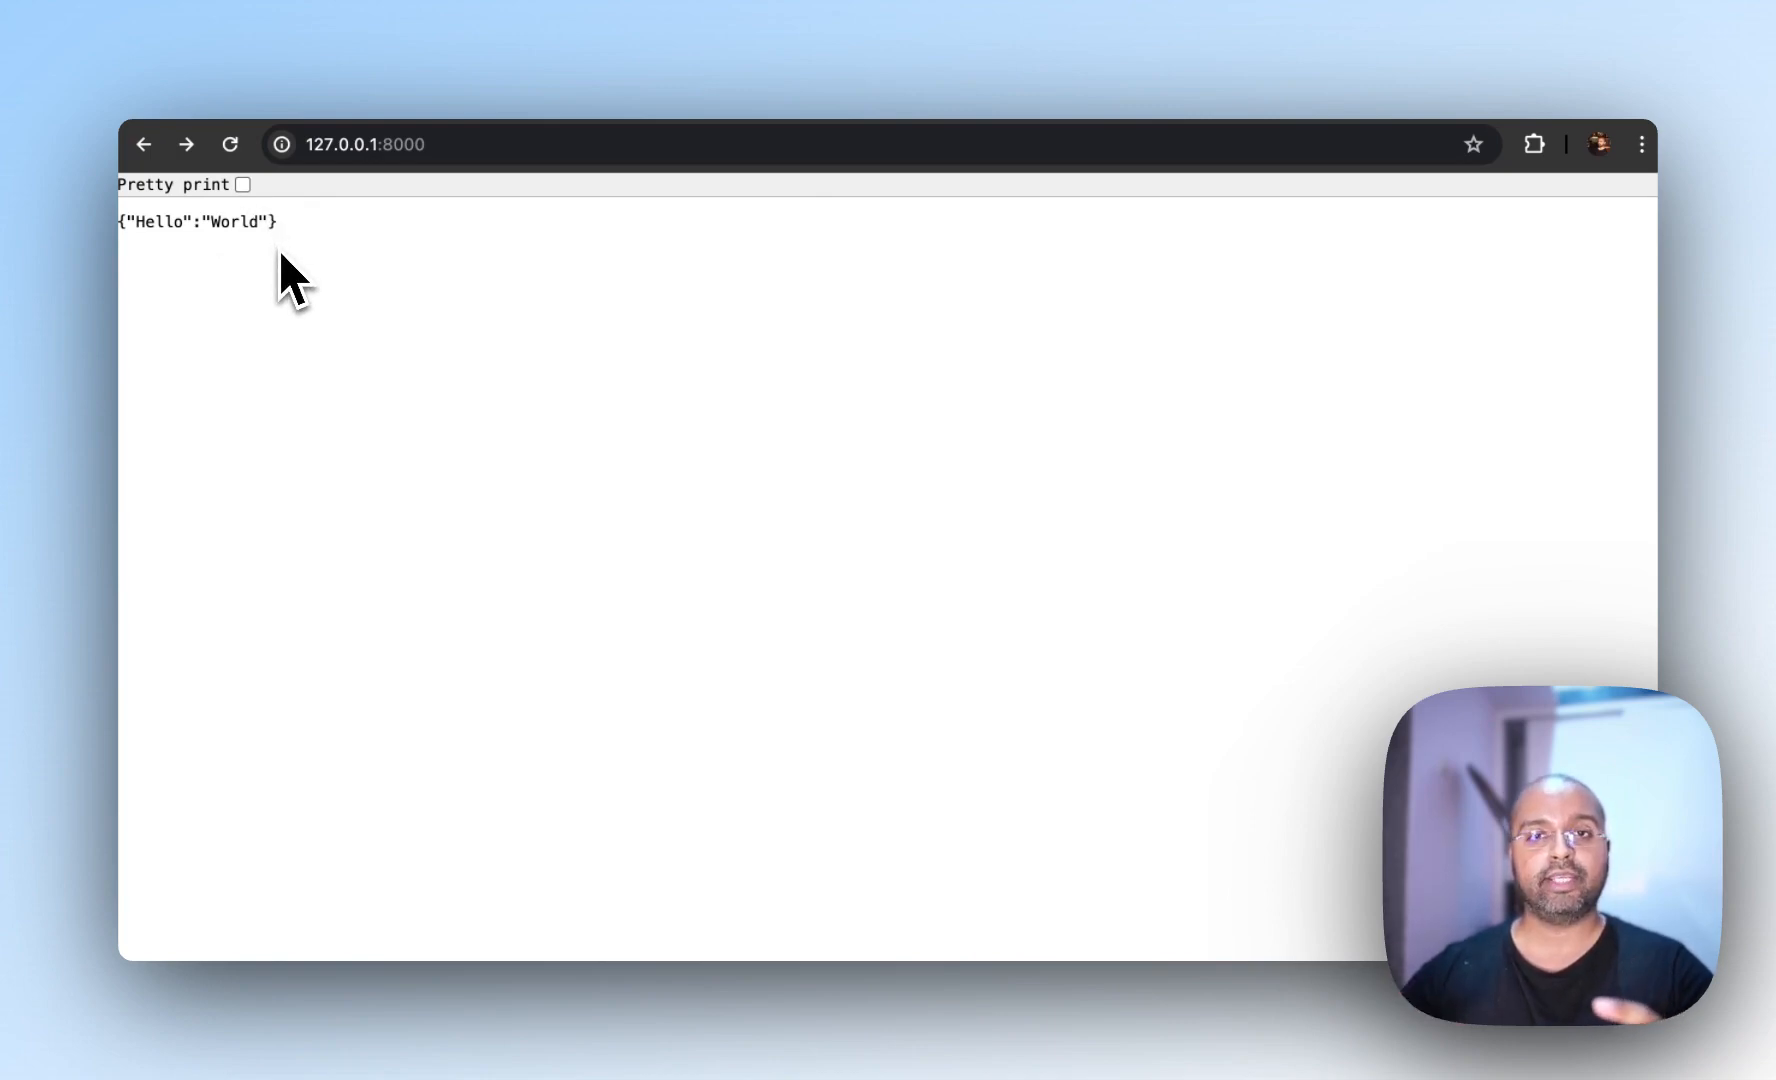